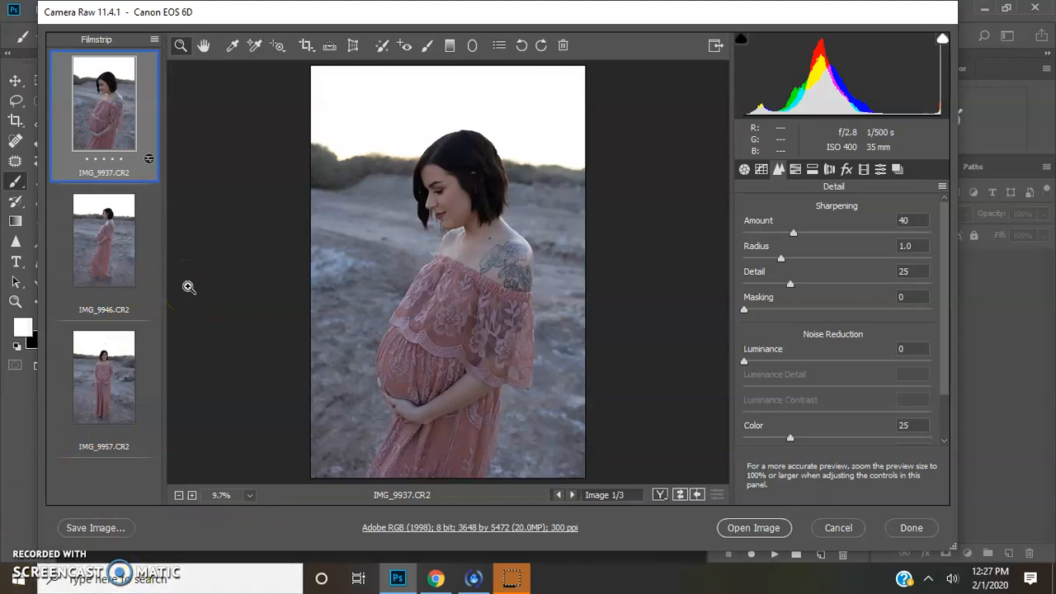
mouse_move(841, 268)
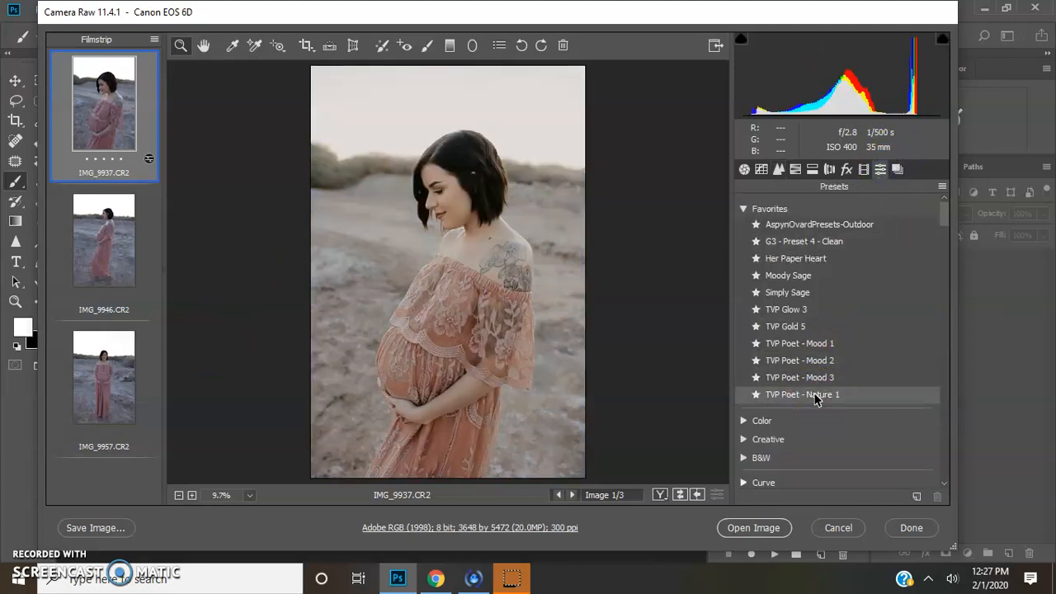
Apply the TVP Poet - Nature 1 favourite preset and pull its Grain amount down to nearly 0
click(845, 168)
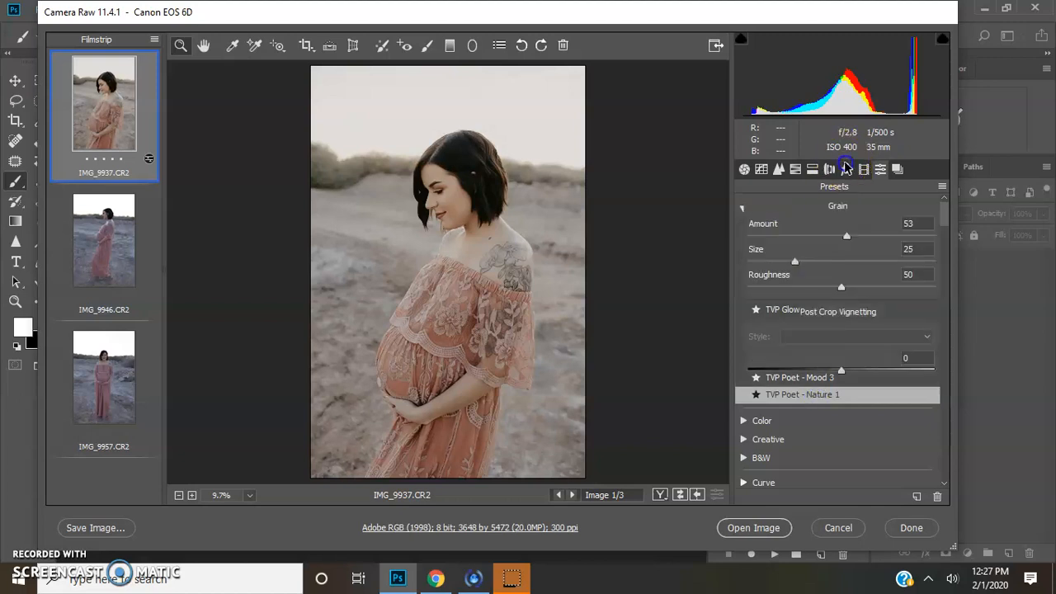
click(845, 168)
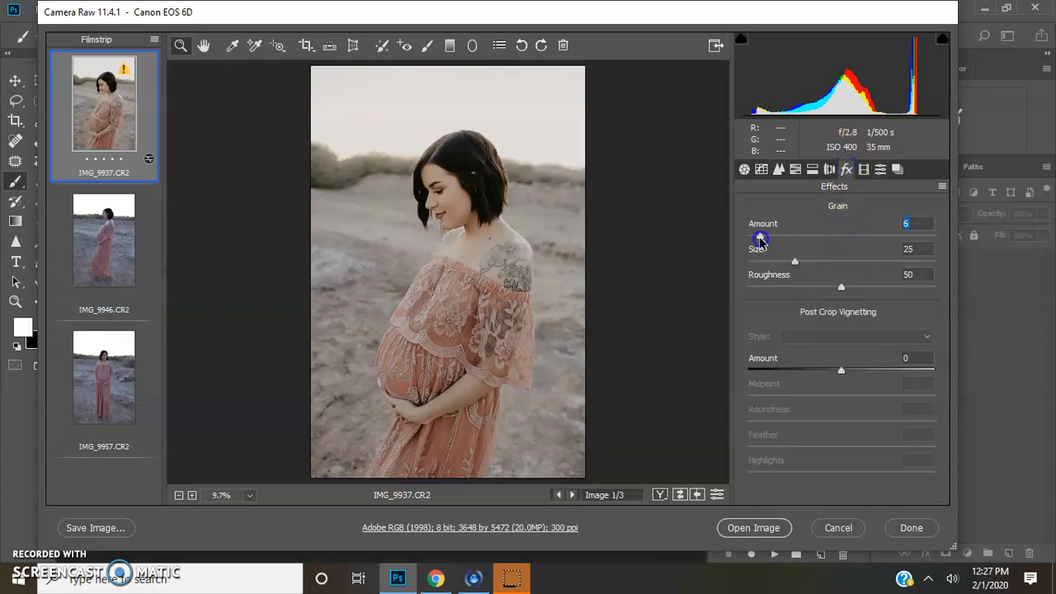
click(743, 168)
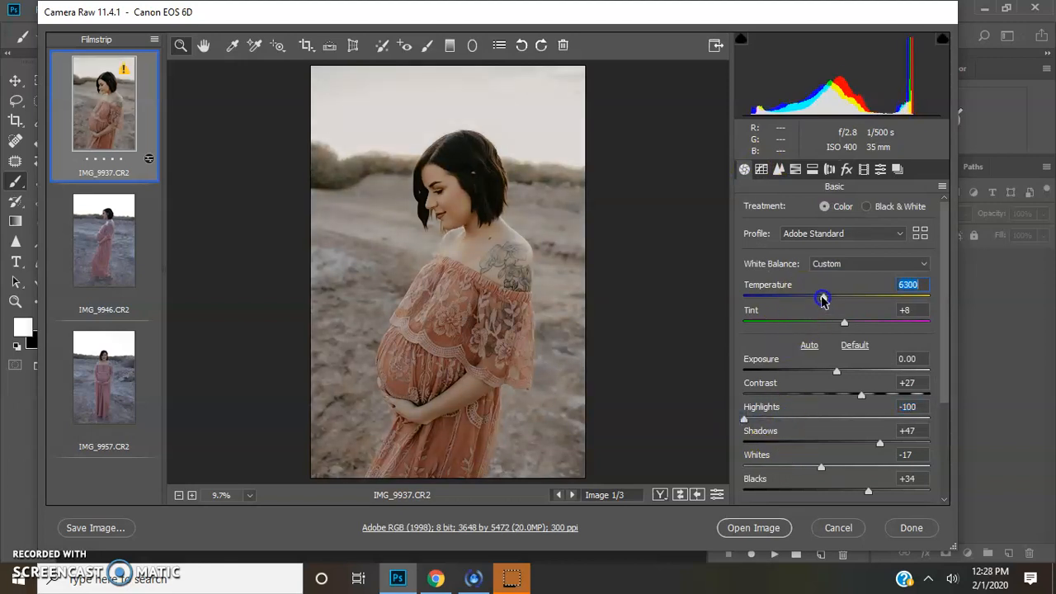
Set Temperature 7900, Exposure -0.20 and Shadows +40 in the Basic panel
drag(821, 297, 855, 296)
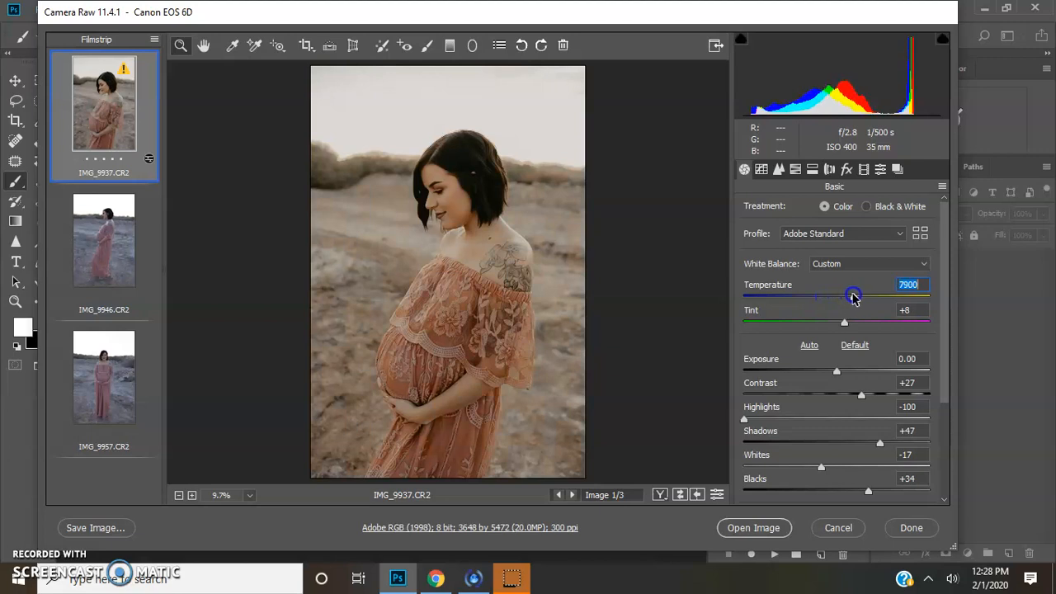
drag(834, 369, 832, 370)
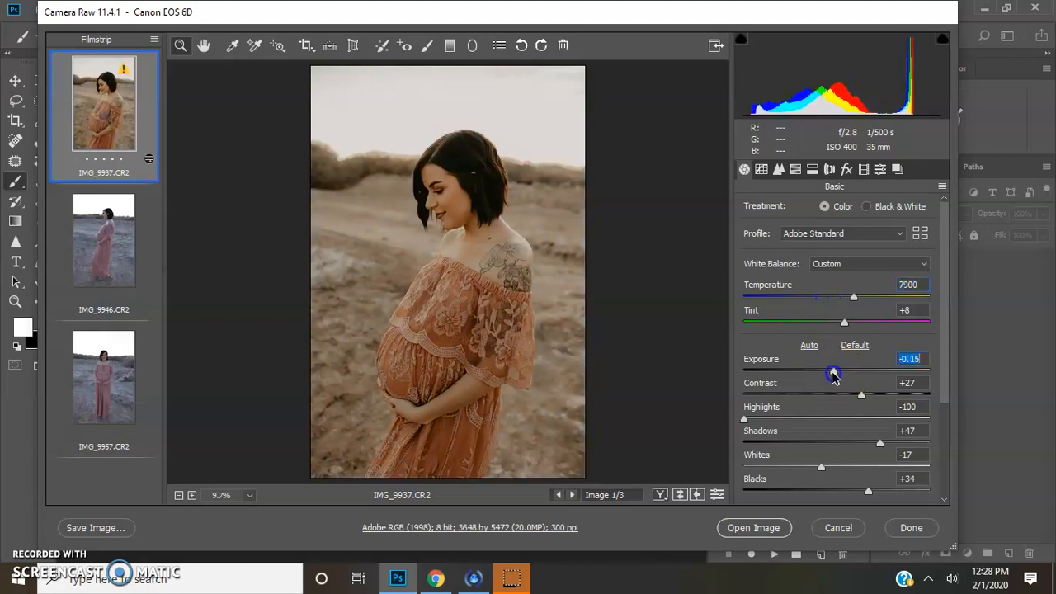
drag(835, 371, 833, 371)
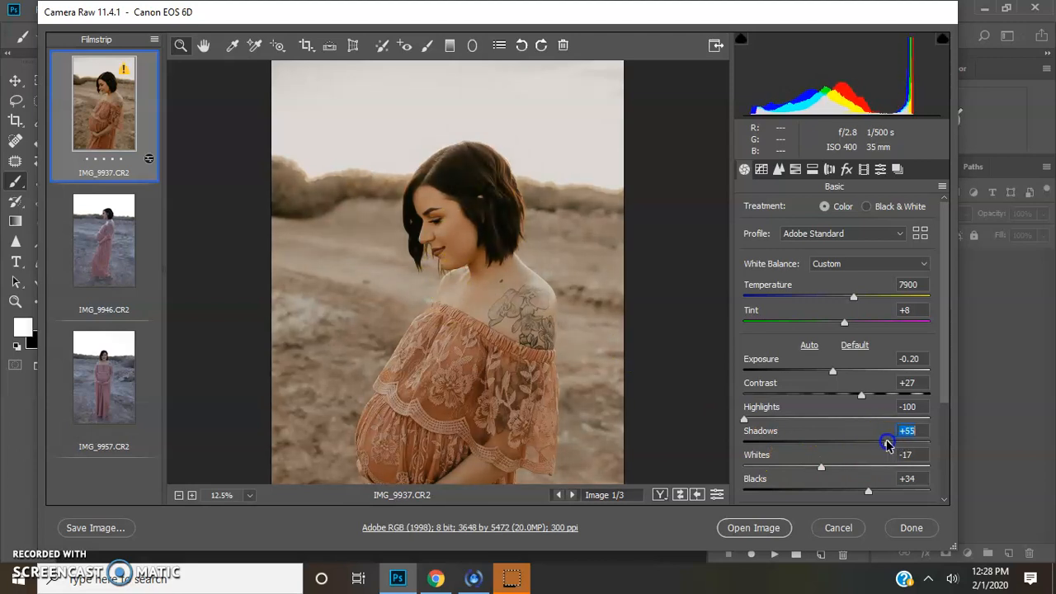
drag(887, 442, 878, 445)
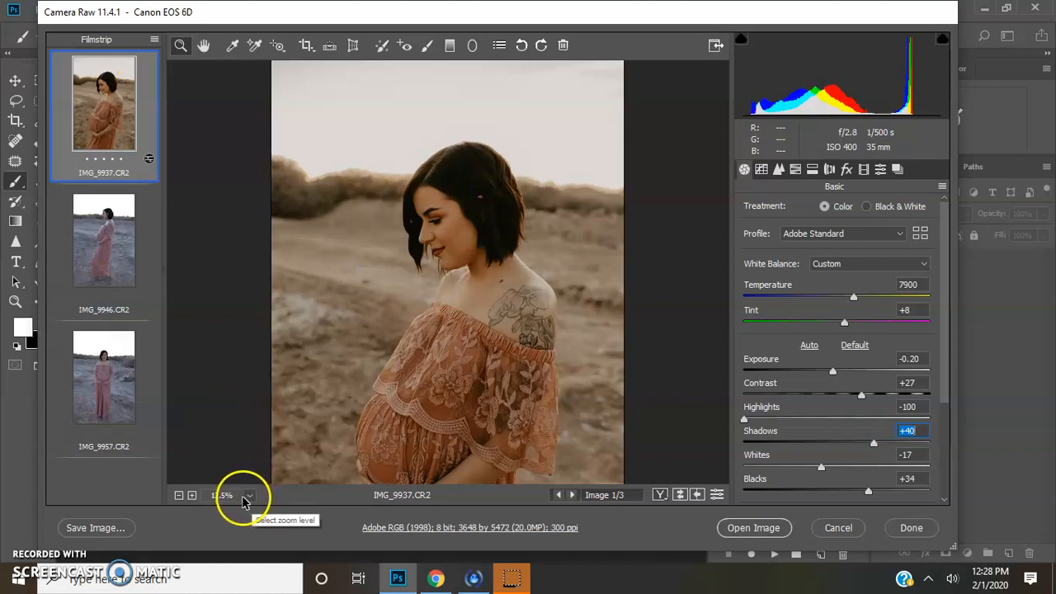
Cycle the before/after views on the first photo, then switch to the second photo IMG_9946.CR2
click(660, 495)
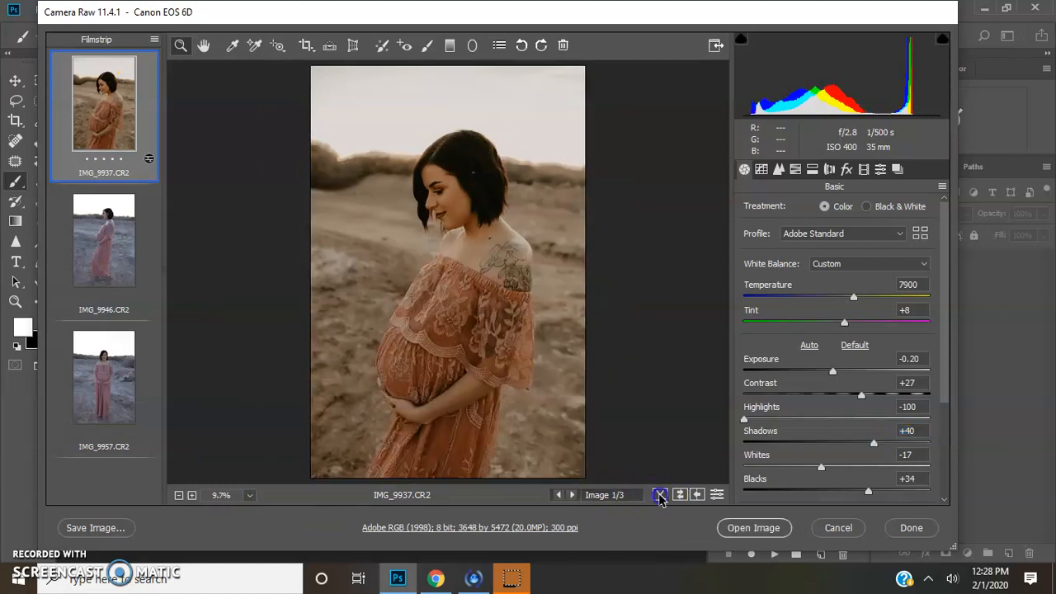
click(660, 495)
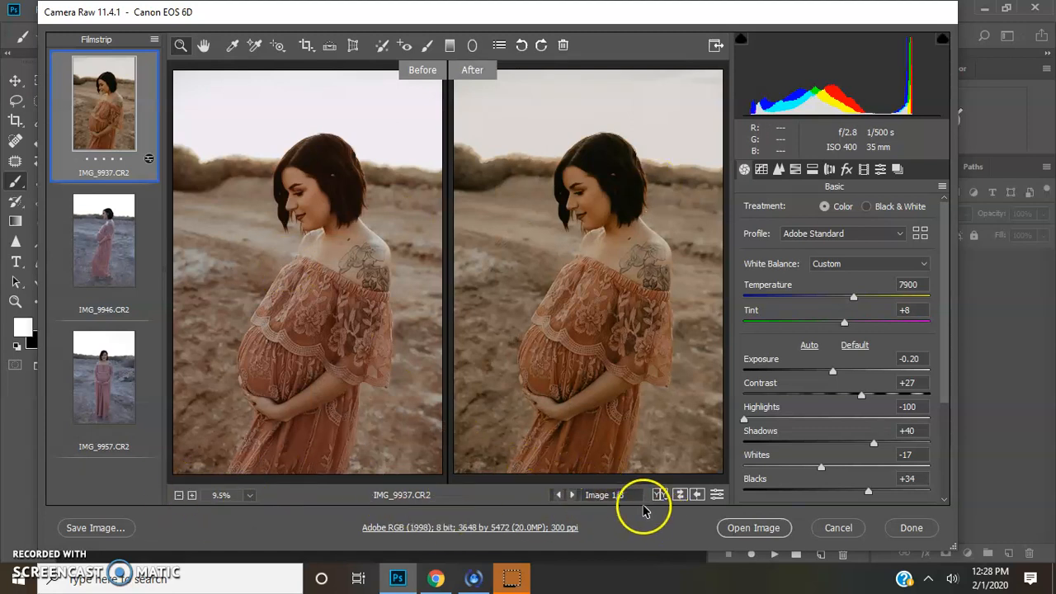
click(659, 494)
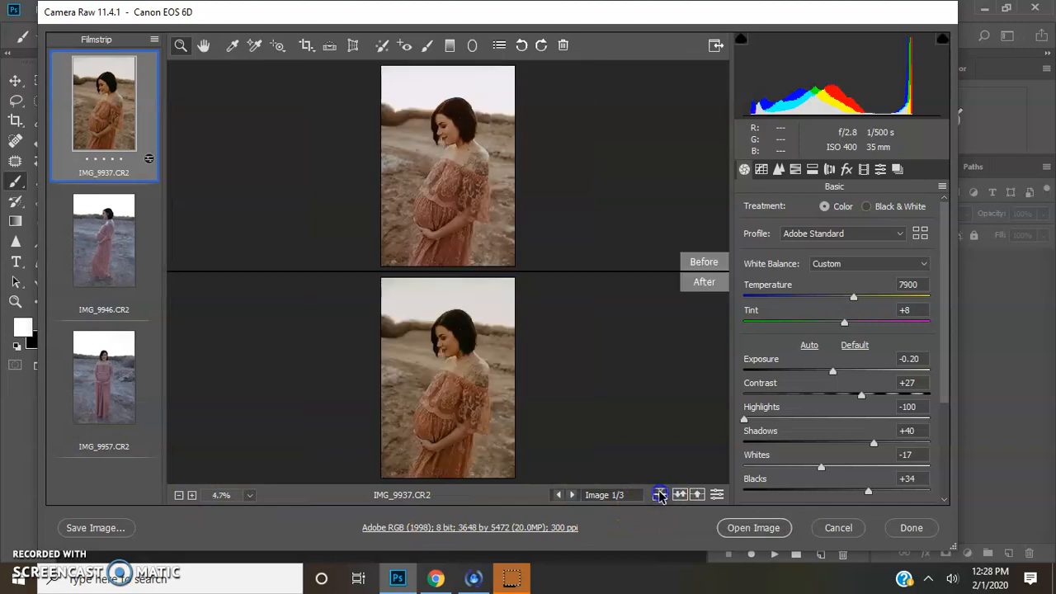
click(660, 495)
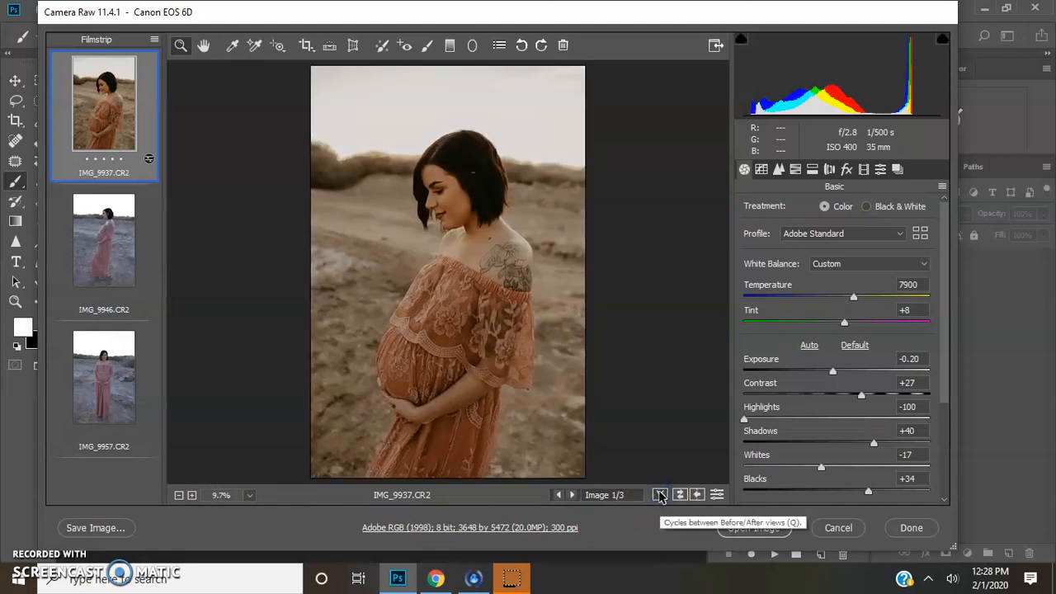
click(104, 239)
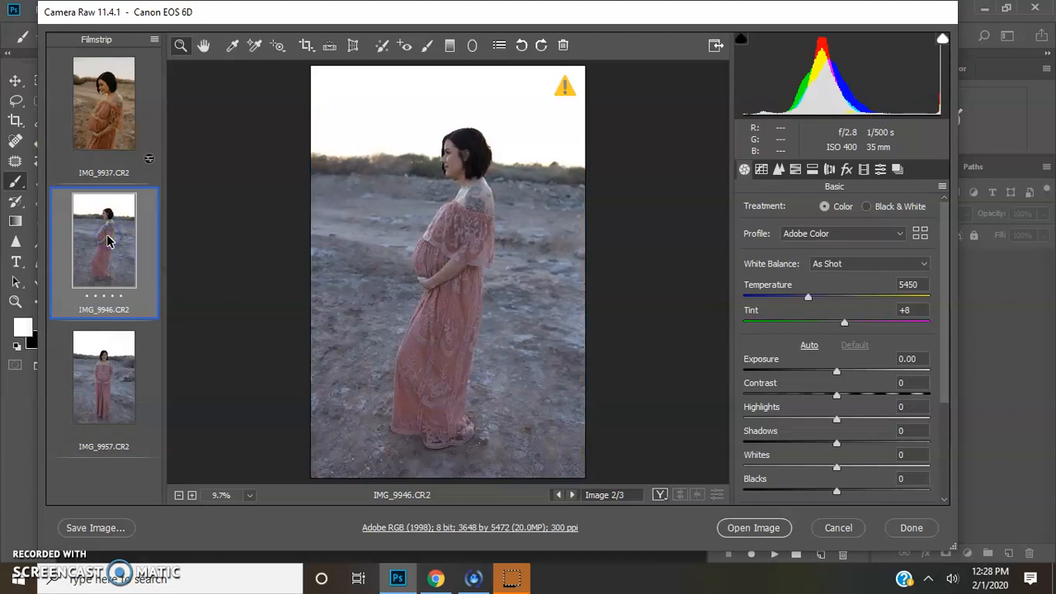
Apply TVP Poet - Nature 1 to the second photo and zero its grain in Effects
click(881, 169)
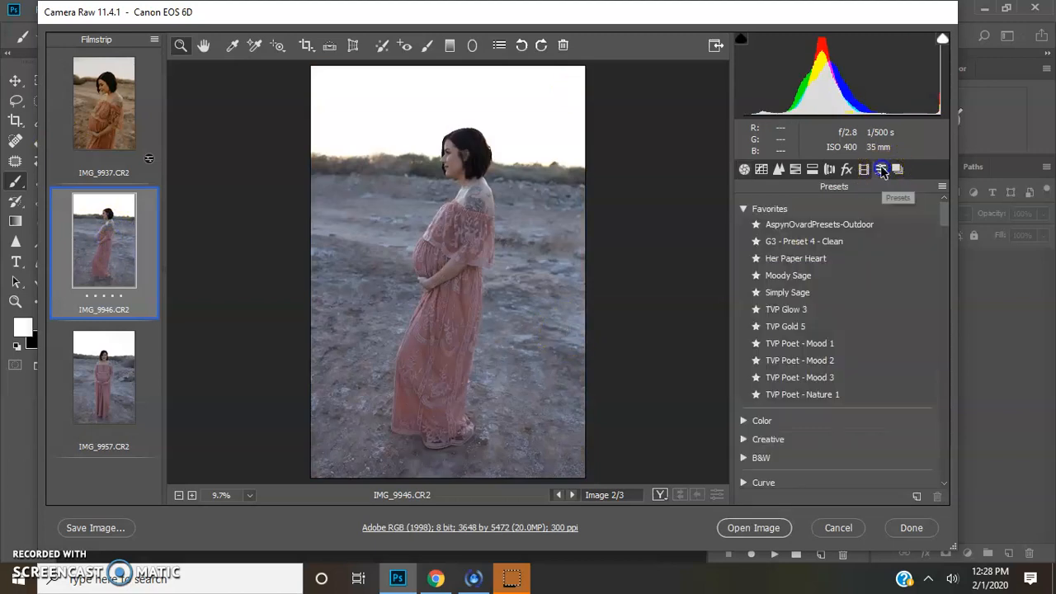
click(802, 394)
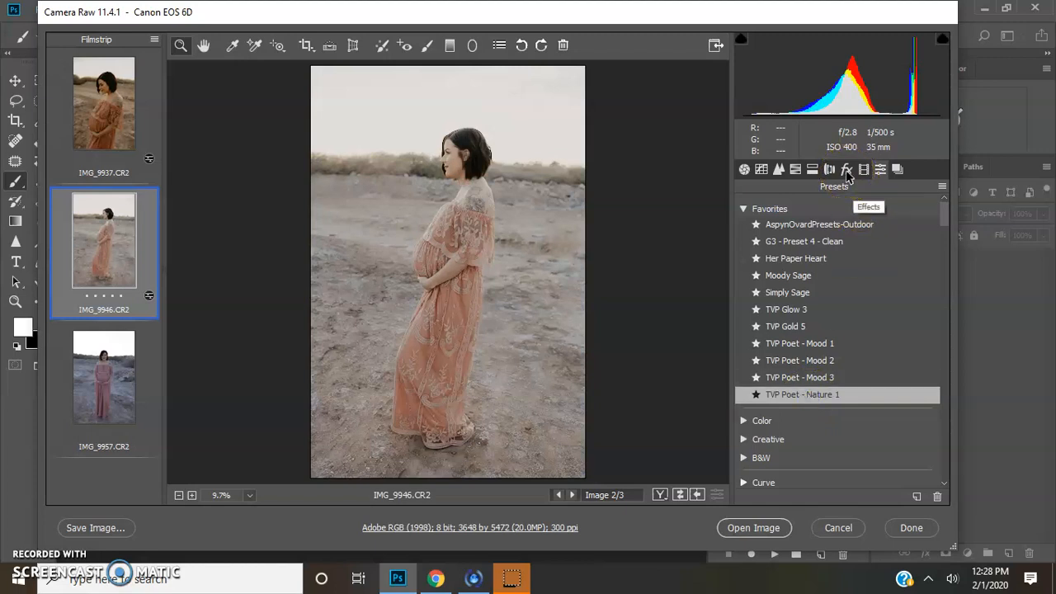
click(844, 168)
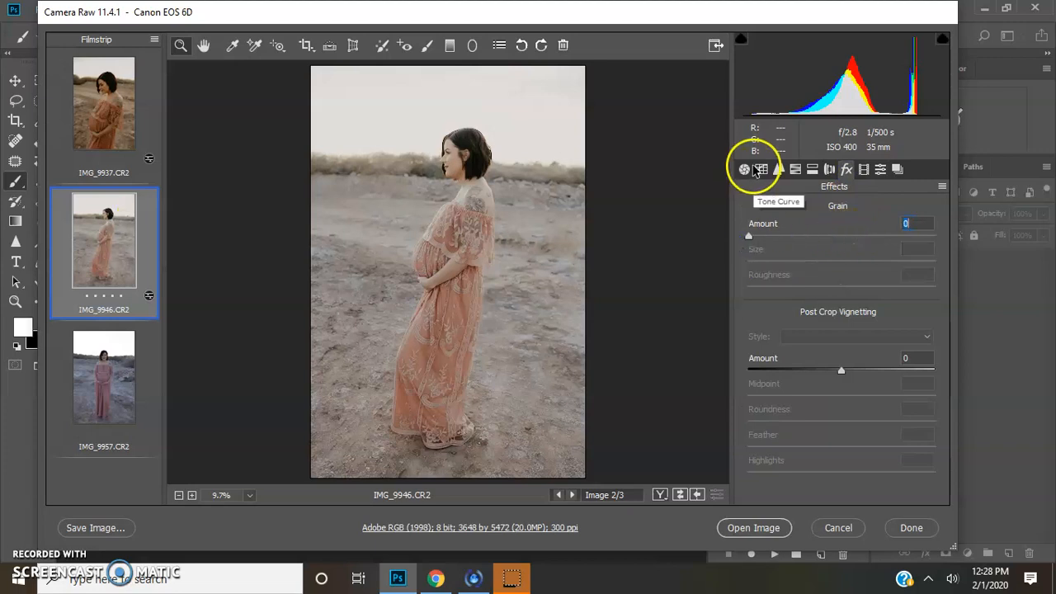
click(742, 169)
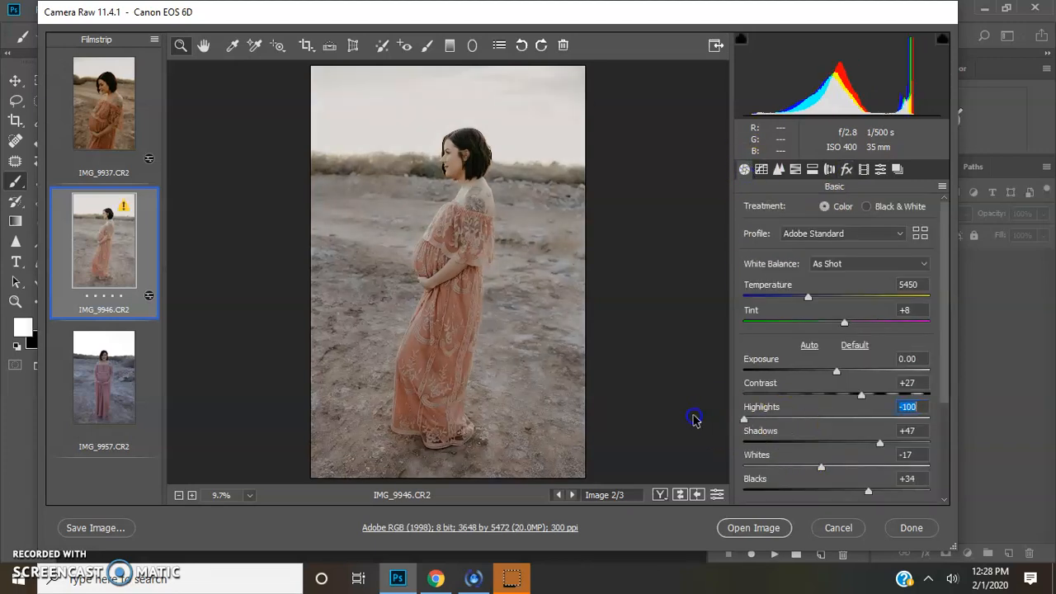
Warm the second photo to Temperature 8700 and set Exposure to -0.30
drag(809, 297, 839, 298)
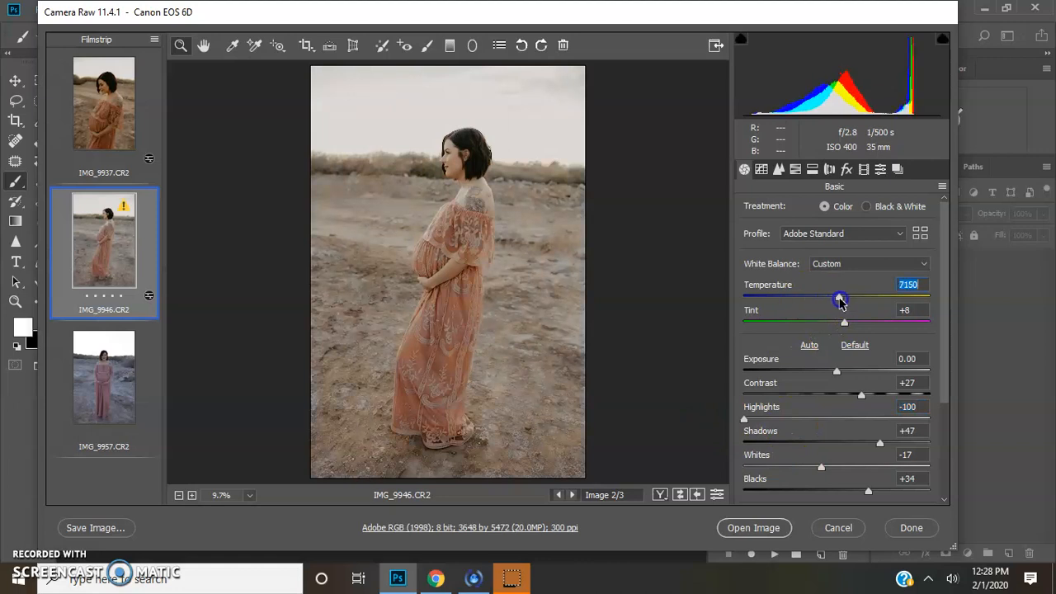
drag(839, 299, 861, 298)
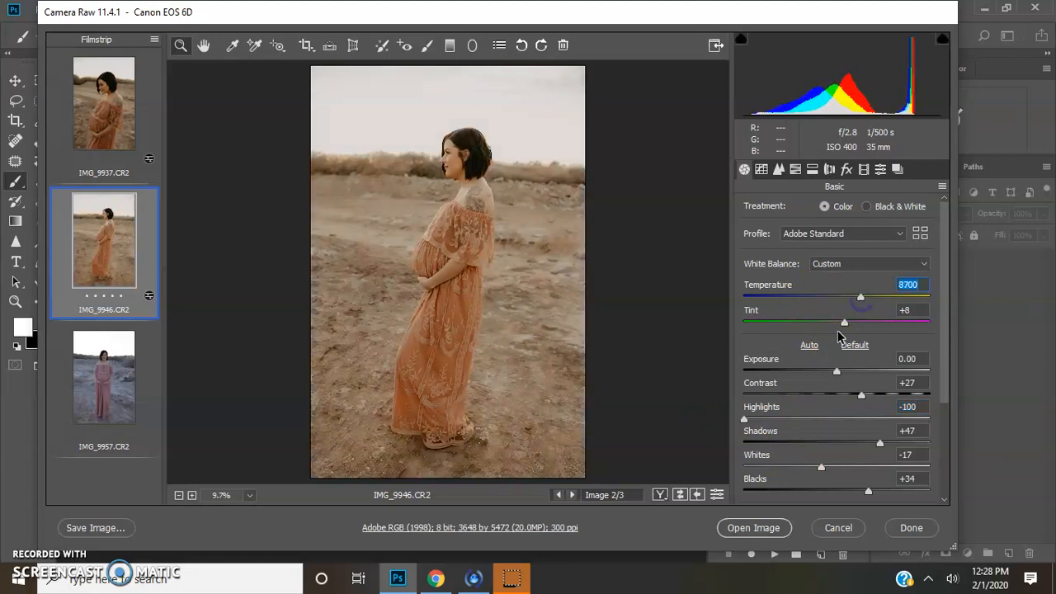
drag(837, 370, 833, 373)
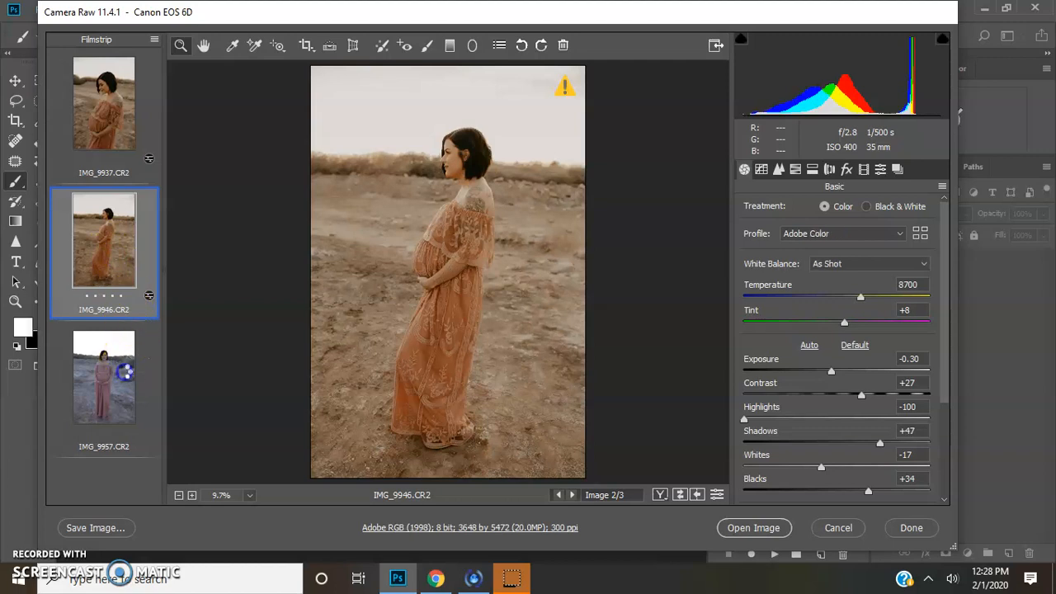
Give the third photo the TVP Poet - Nature 1 preset, Temperature 7650 and Exposure -0.45
click(104, 376)
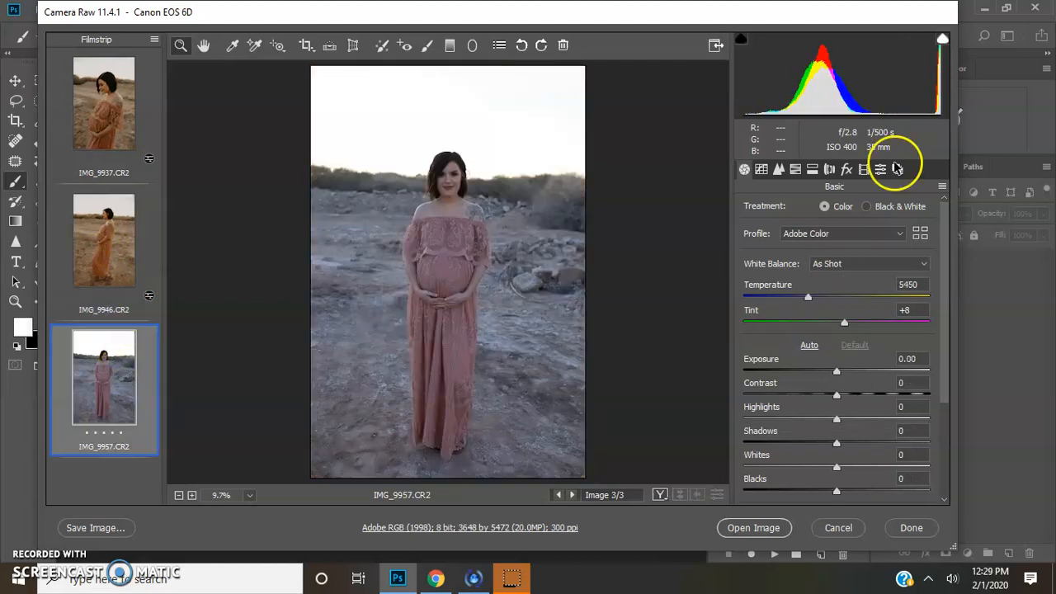
click(881, 168)
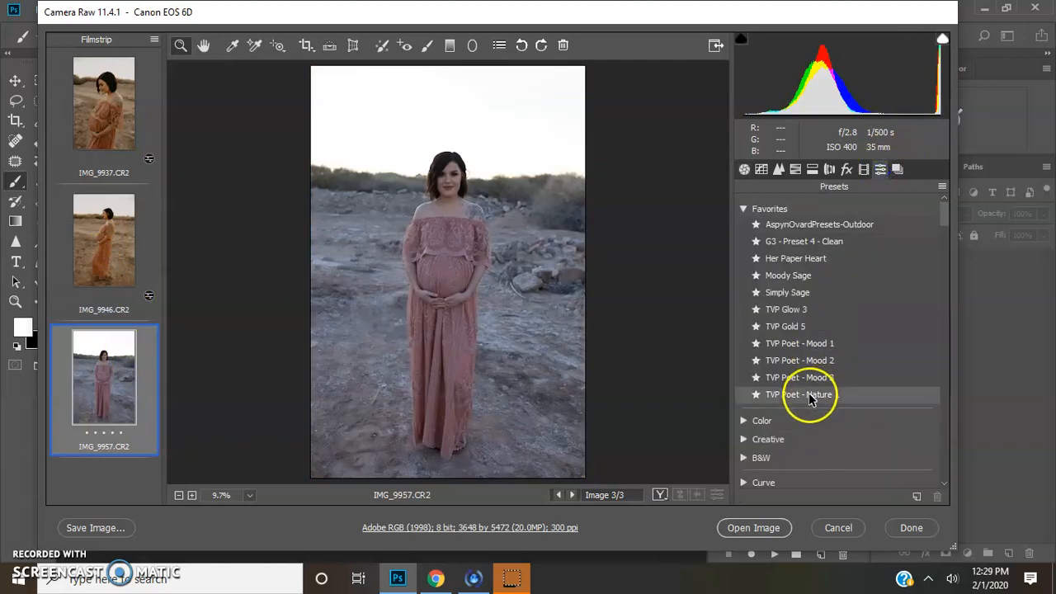
click(802, 393)
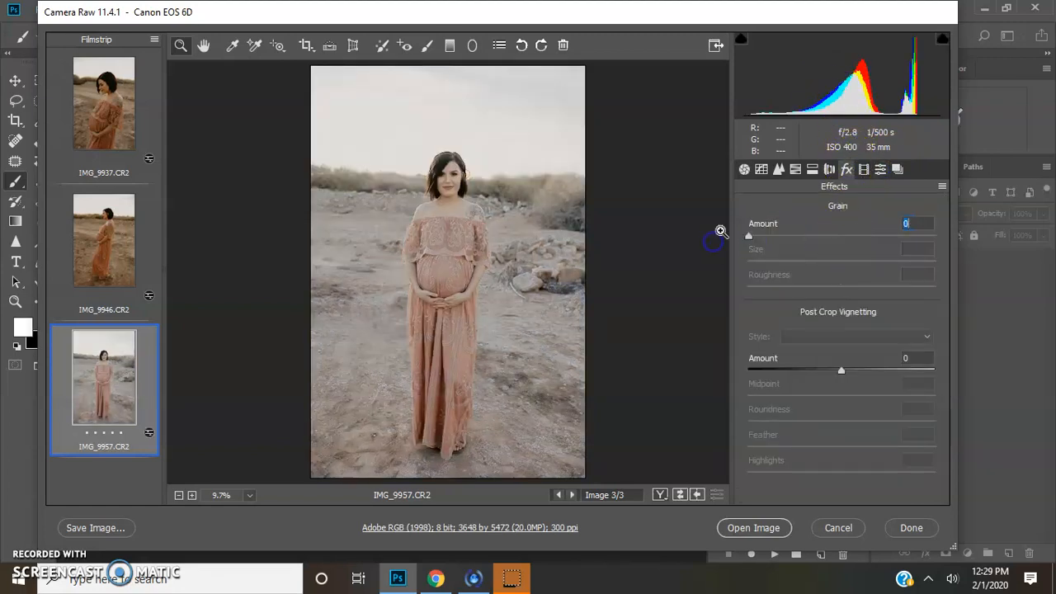
click(742, 168)
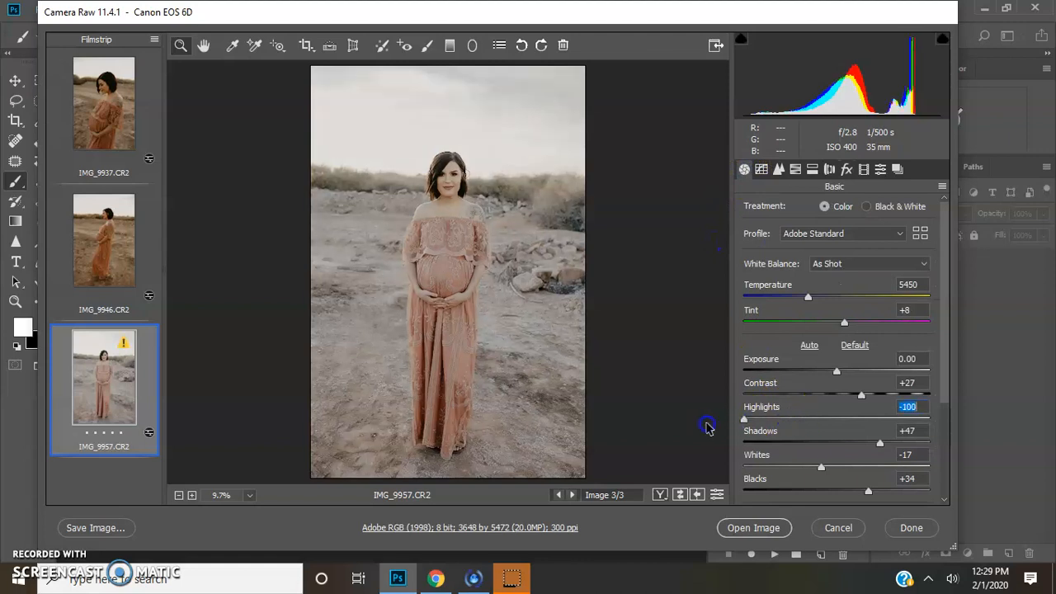
drag(808, 297, 828, 297)
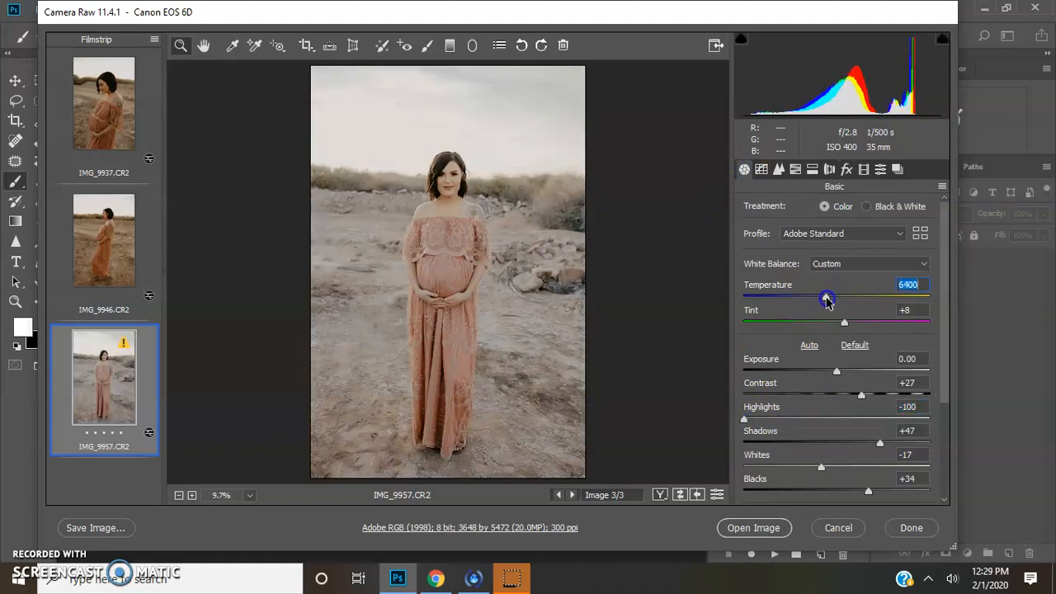
drag(828, 297, 848, 297)
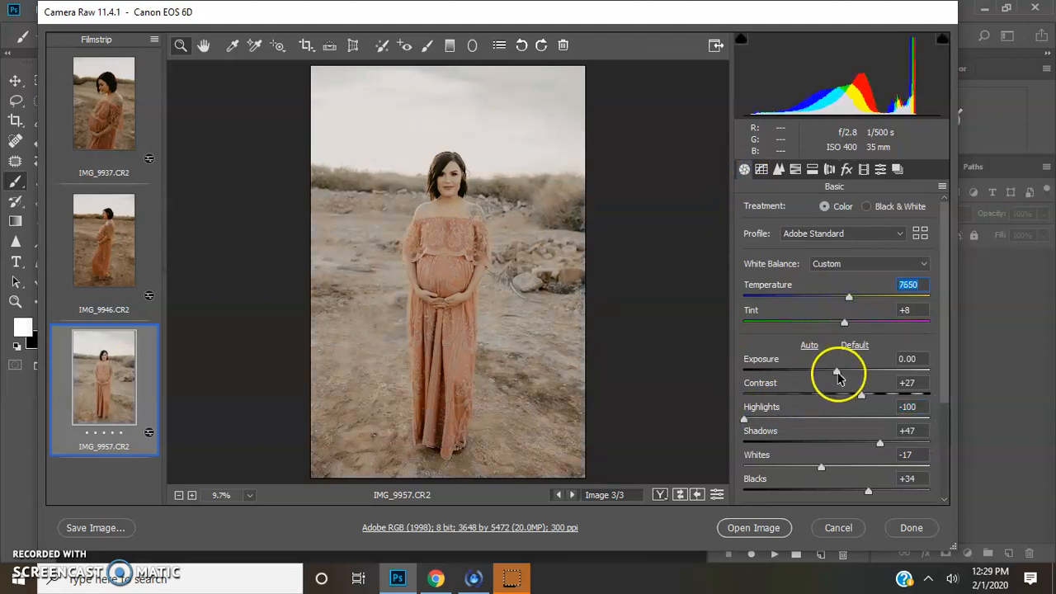
drag(834, 370, 831, 373)
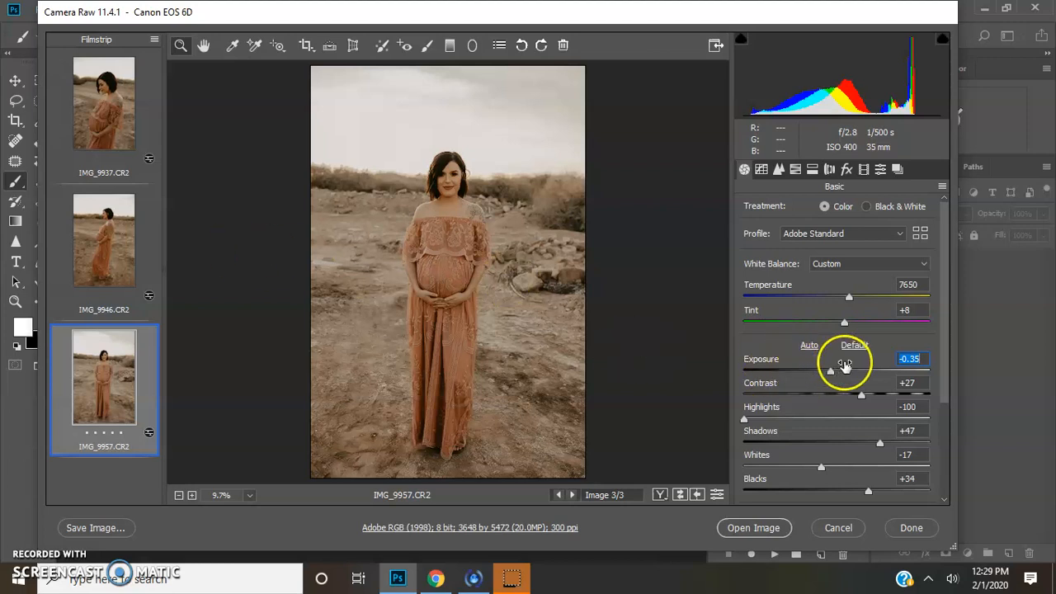
drag(845, 370, 825, 370)
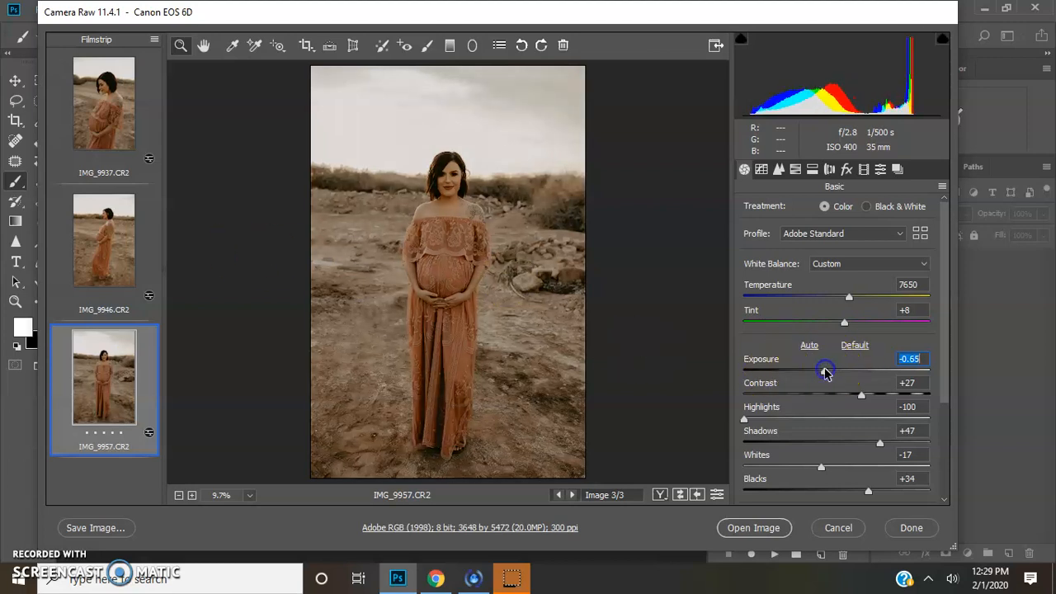
drag(850, 369, 828, 370)
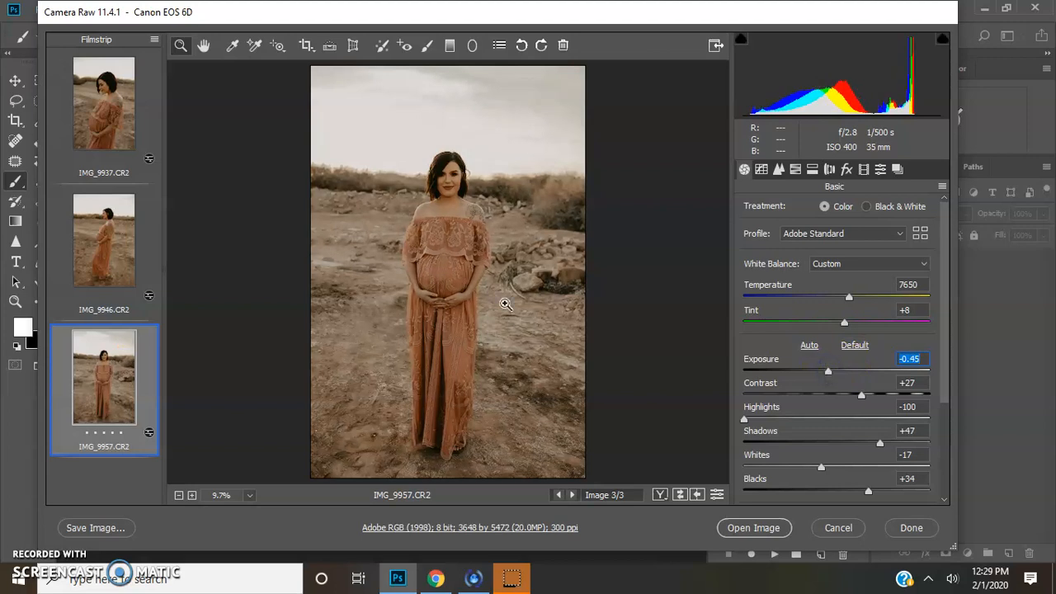
Adjust the second photo's exposure, warm the third to 7900, and return to the first photo
click(104, 239)
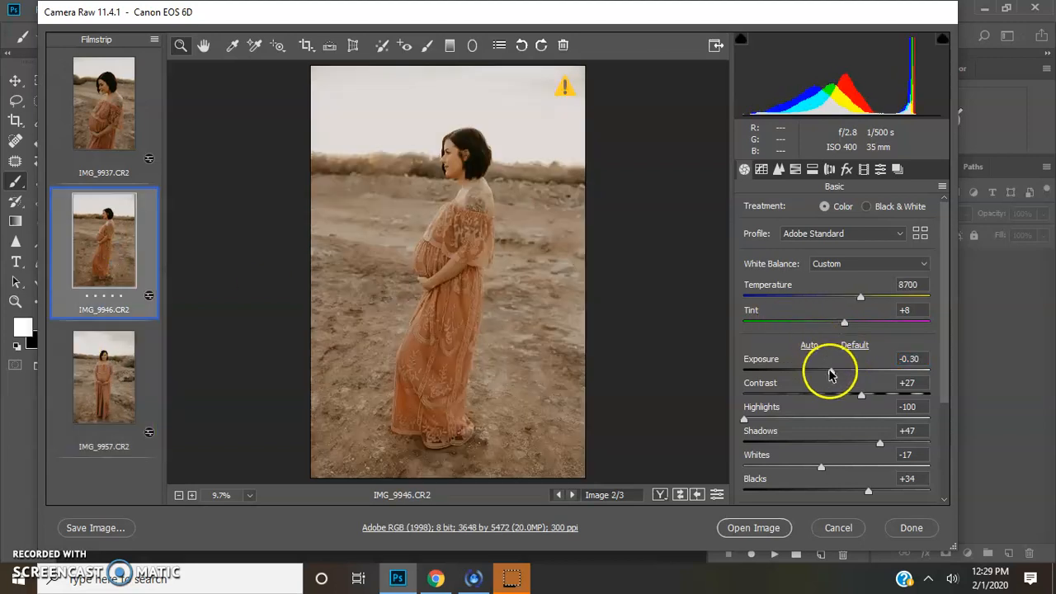
drag(861, 359, 833, 360)
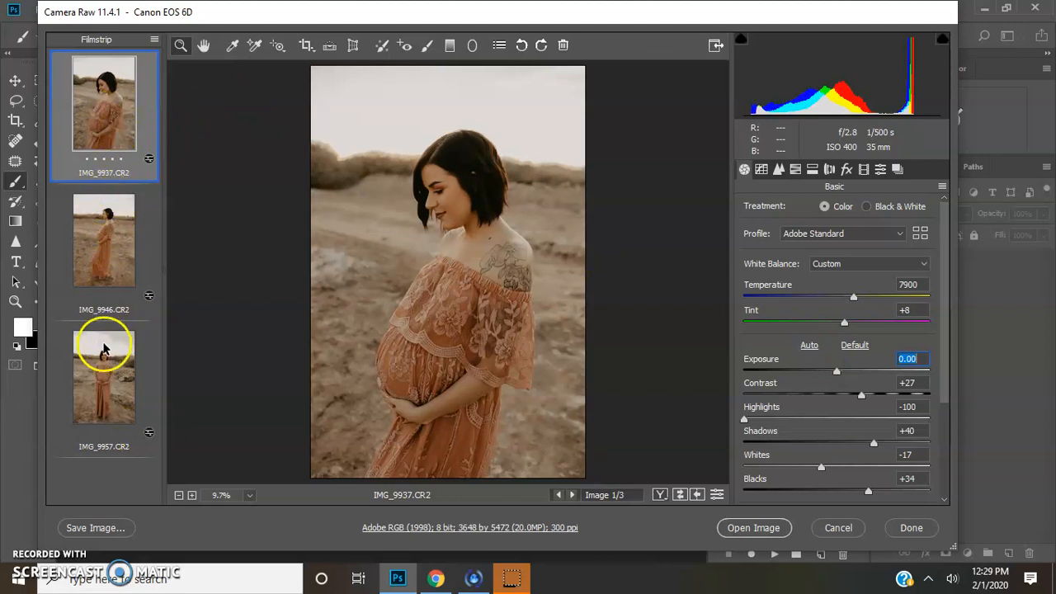
click(104, 376)
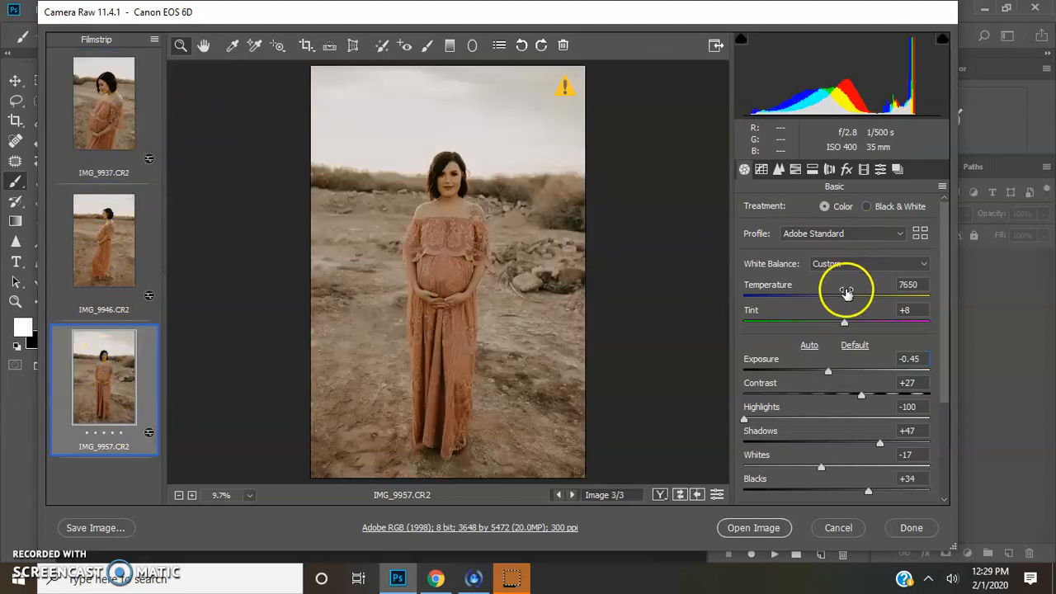
drag(844, 298, 854, 298)
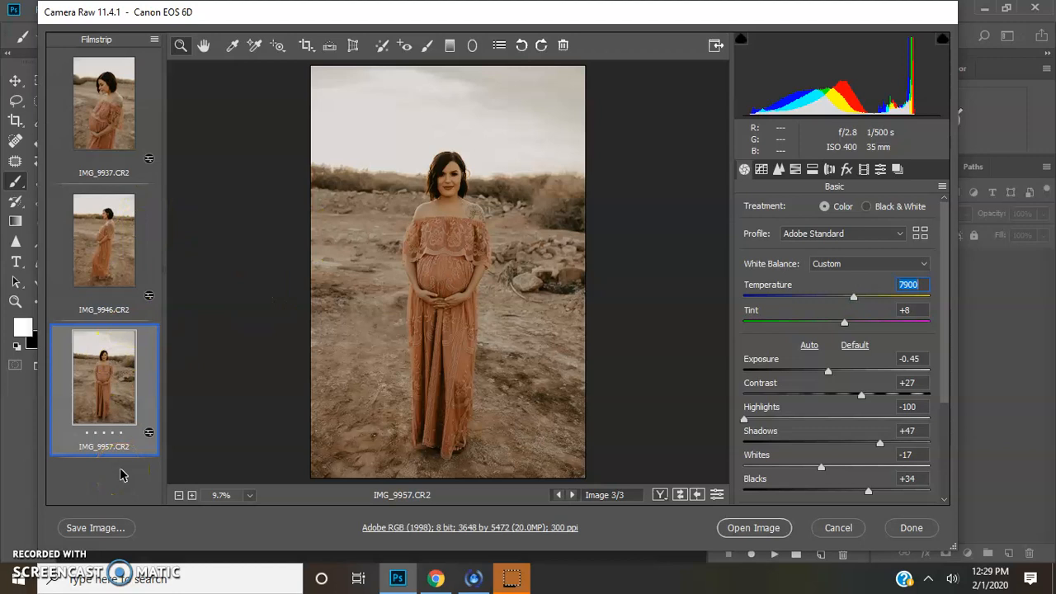
click(104, 102)
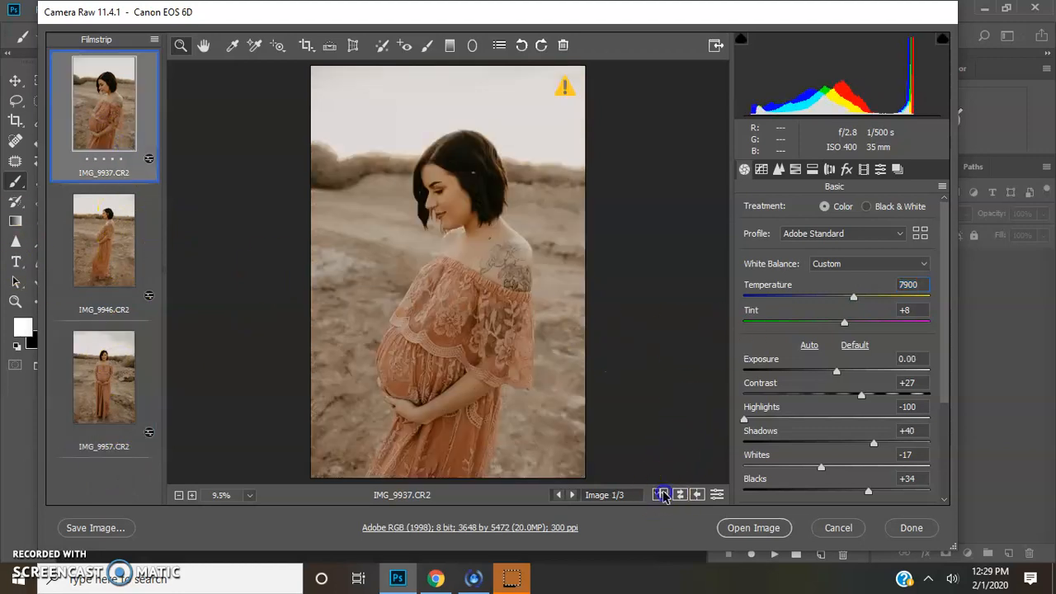
Reset the first photo and apply the TVP Poet - Mood 2 preset, keeping its grain
click(661, 495)
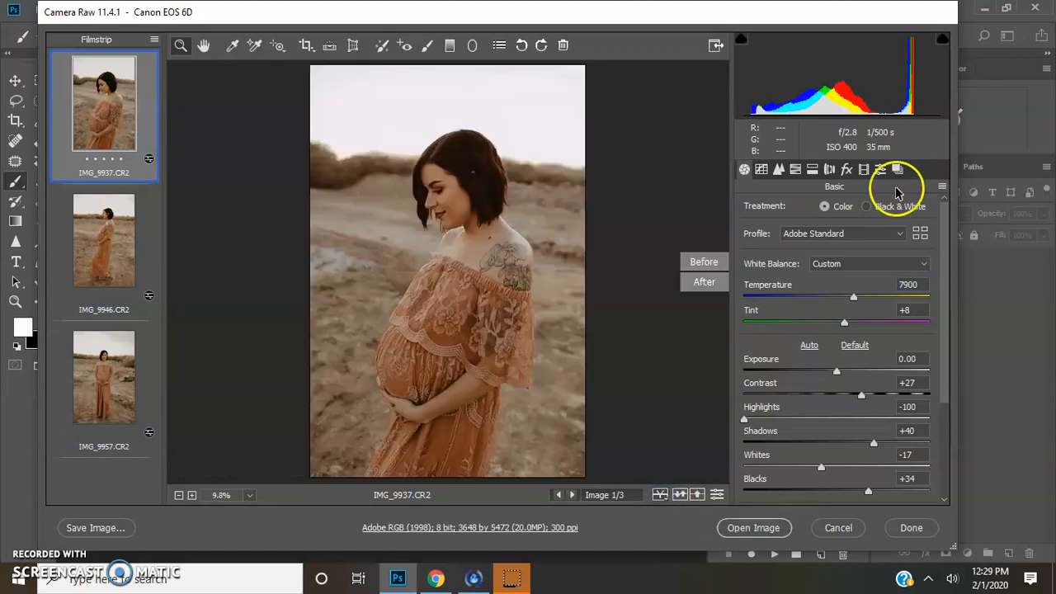
click(854, 344)
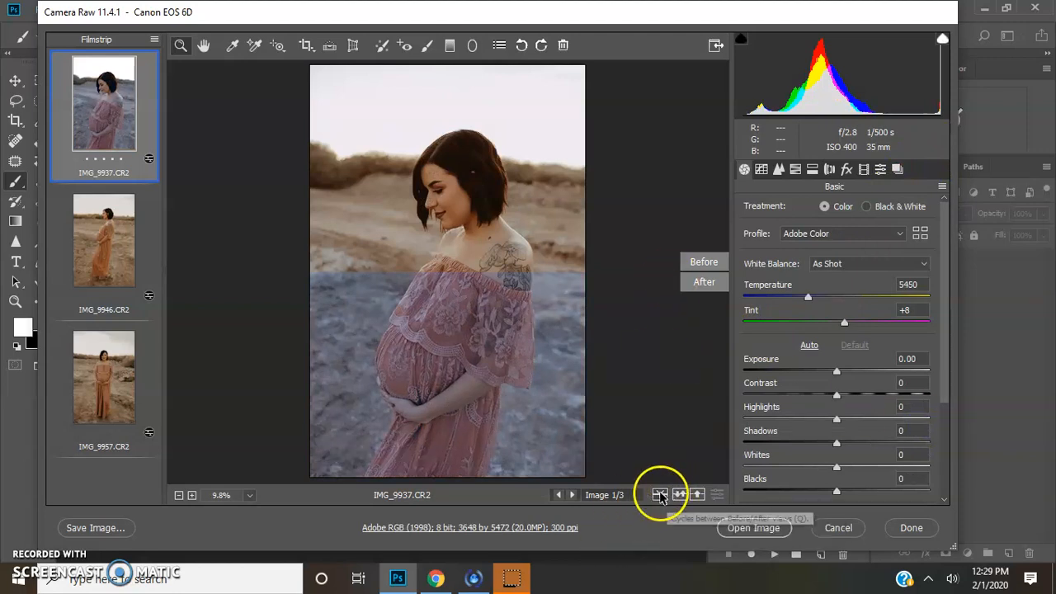
click(880, 169)
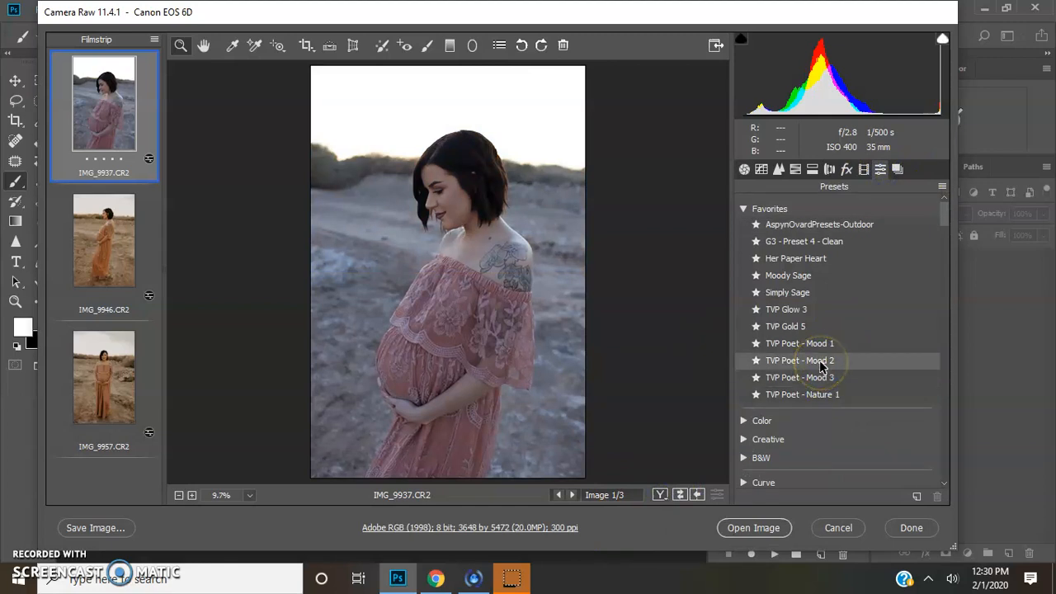
click(821, 359)
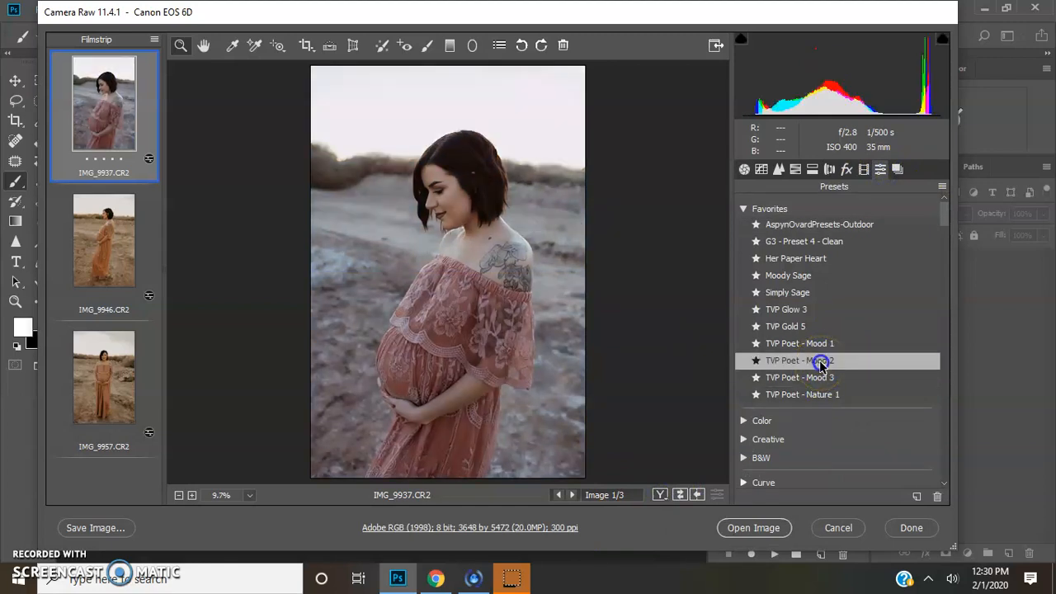
click(846, 168)
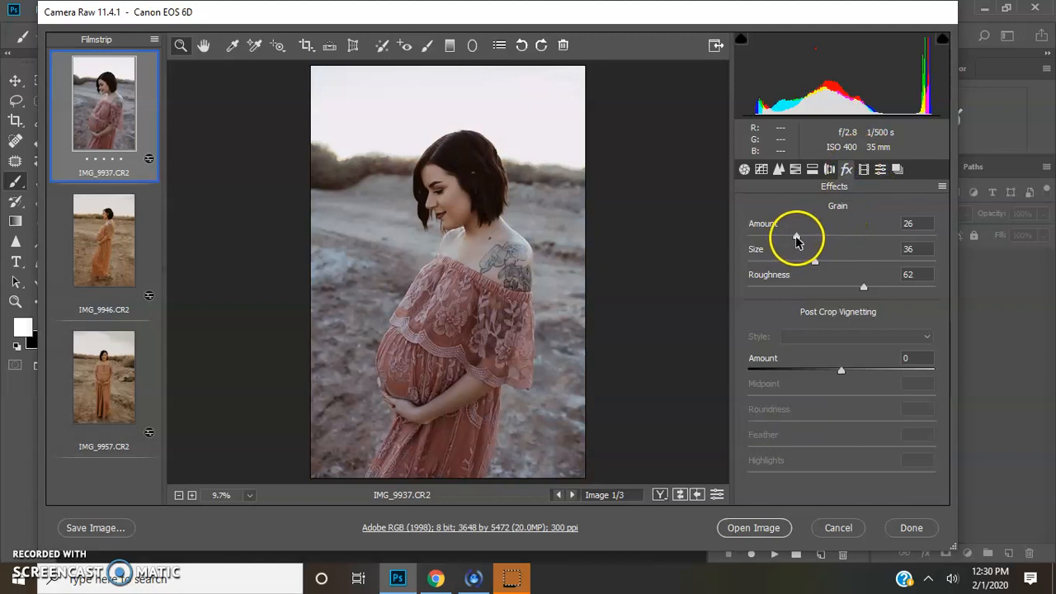
click(743, 168)
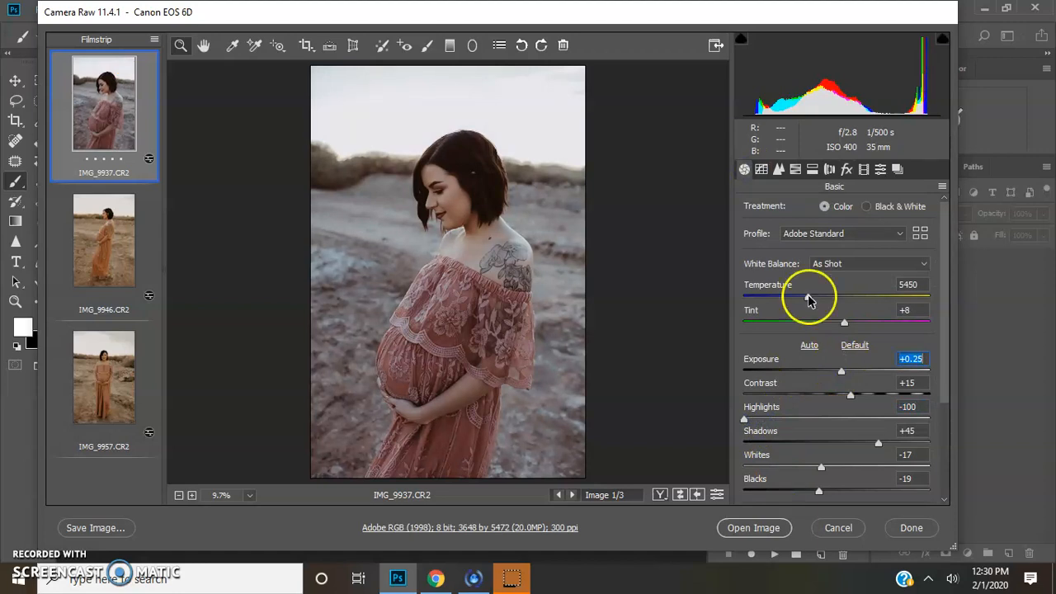
Warm the Mood 2 version of the first photo up to Temperature 7150
drag(809, 299, 841, 299)
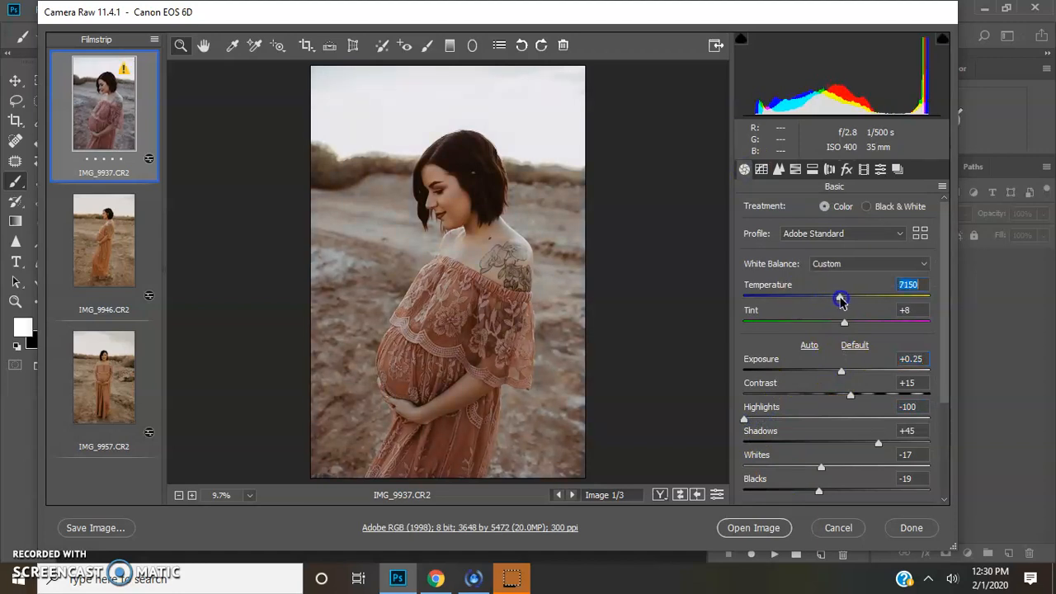
drag(840, 301, 845, 301)
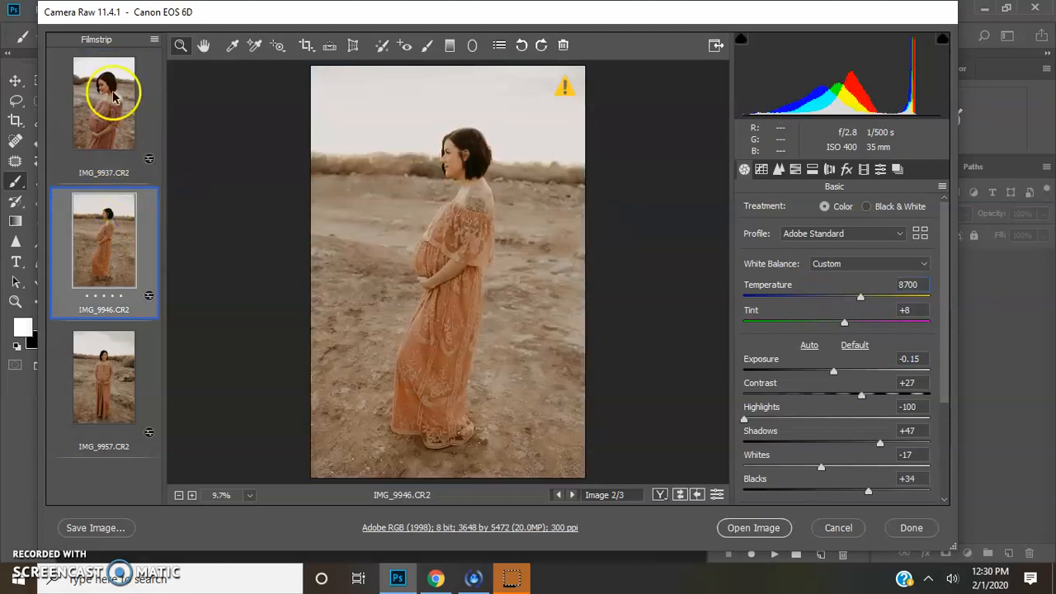
Flip through the three filmstrip photos to compare warmth, ending on the first
click(104, 103)
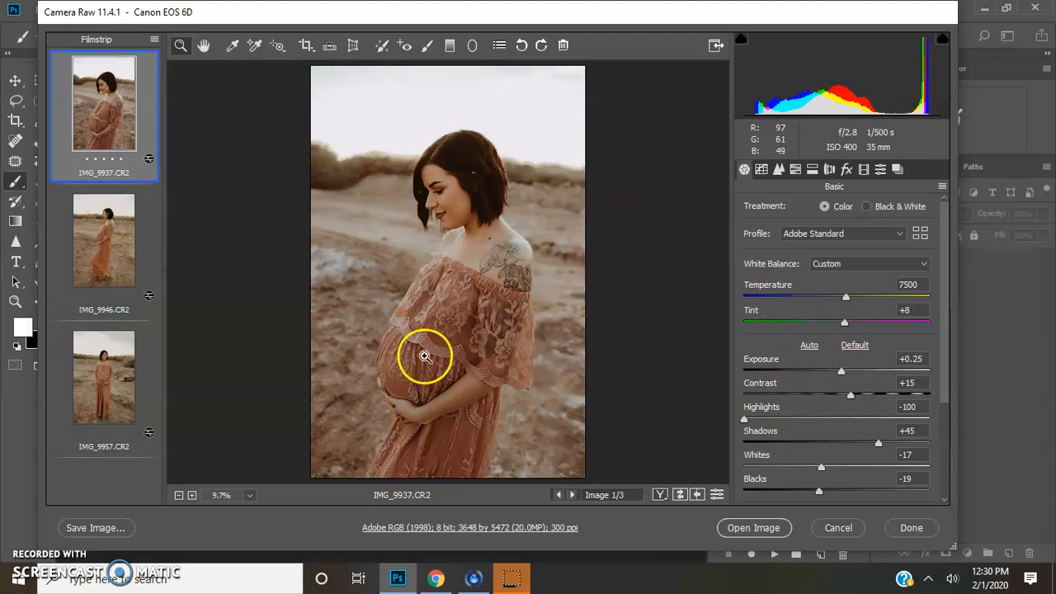
mouse_move(444, 408)
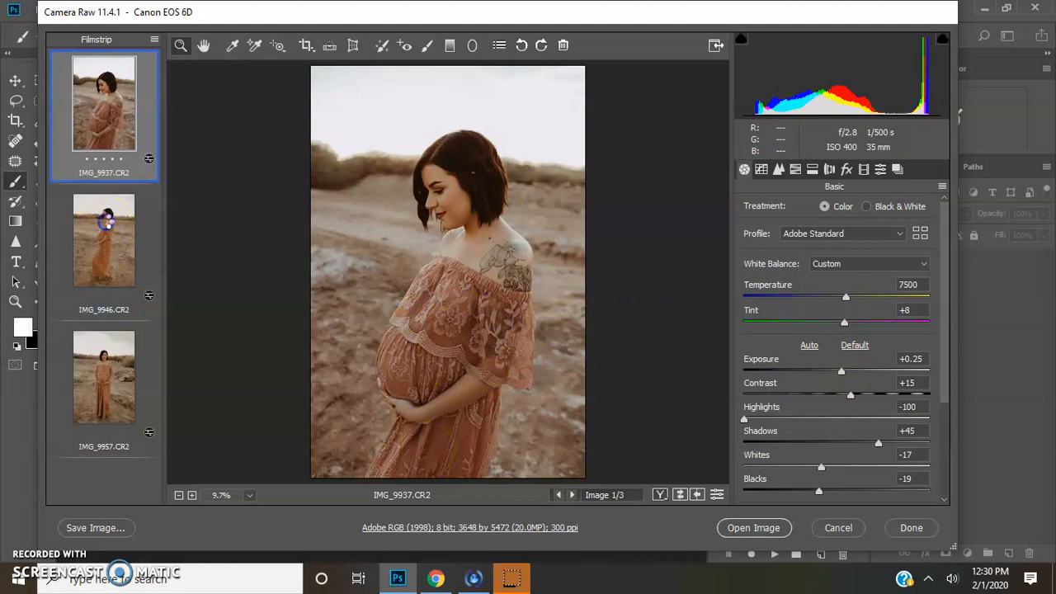
click(104, 241)
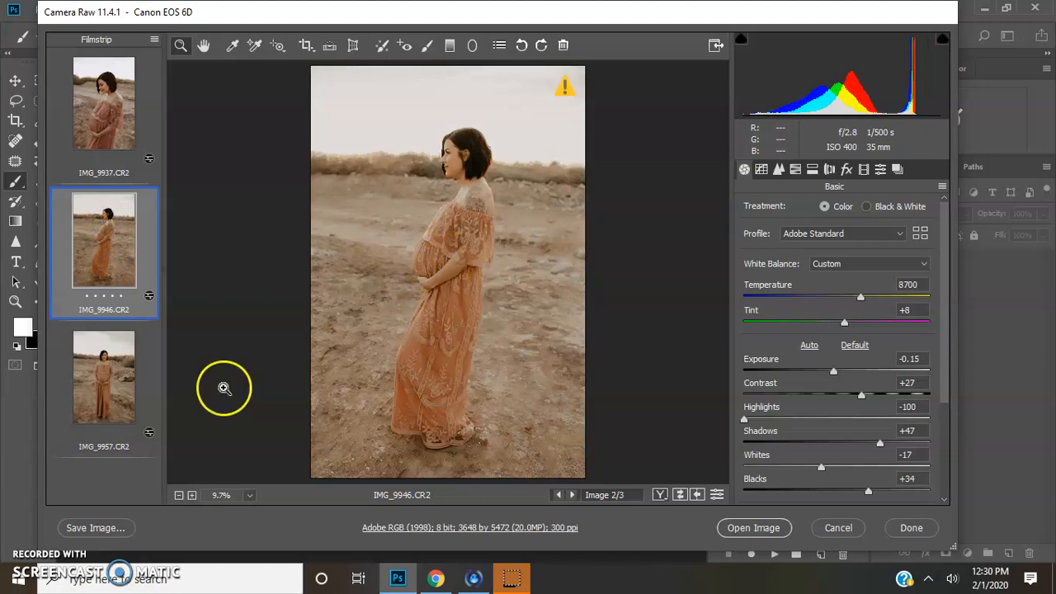
click(104, 376)
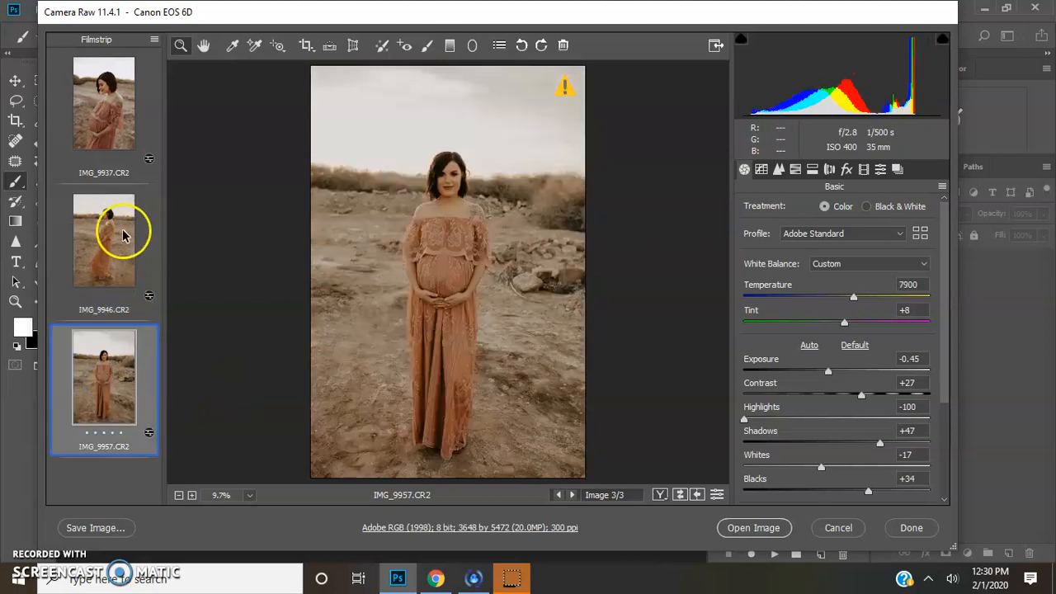
click(104, 103)
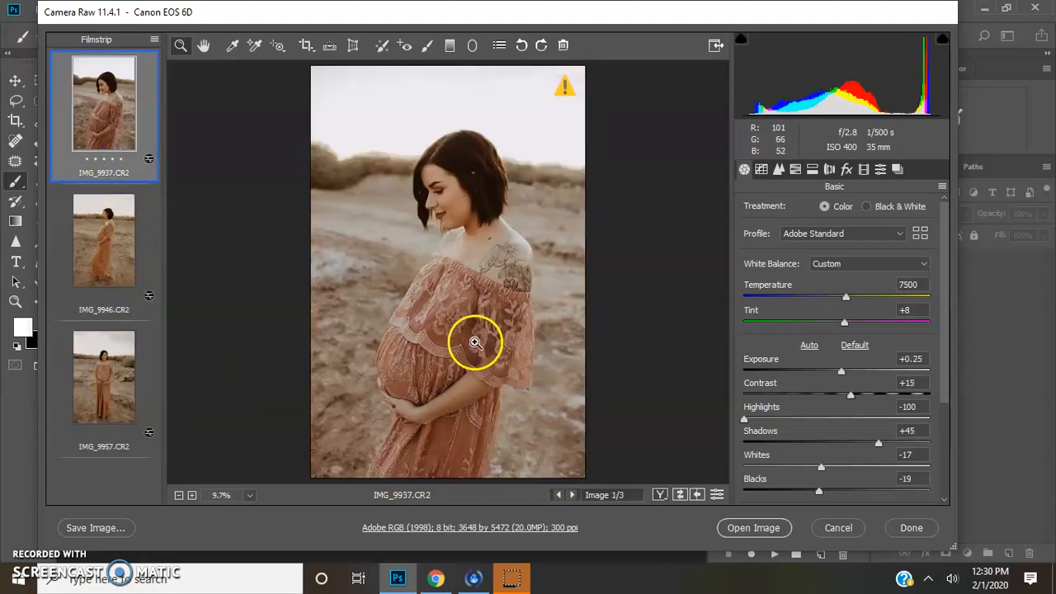
mouse_move(528, 258)
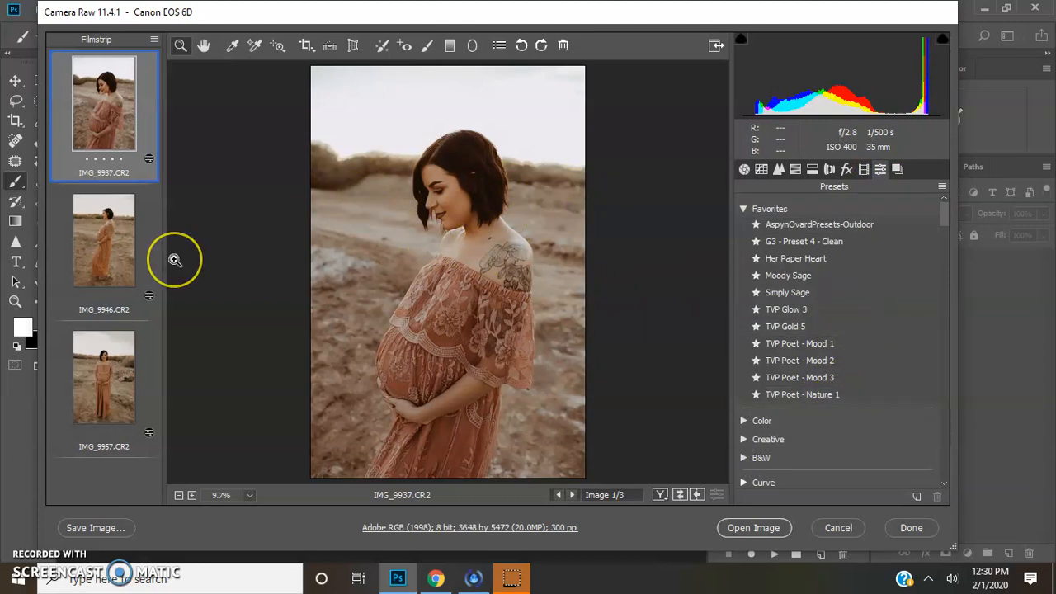
mouse_move(175, 261)
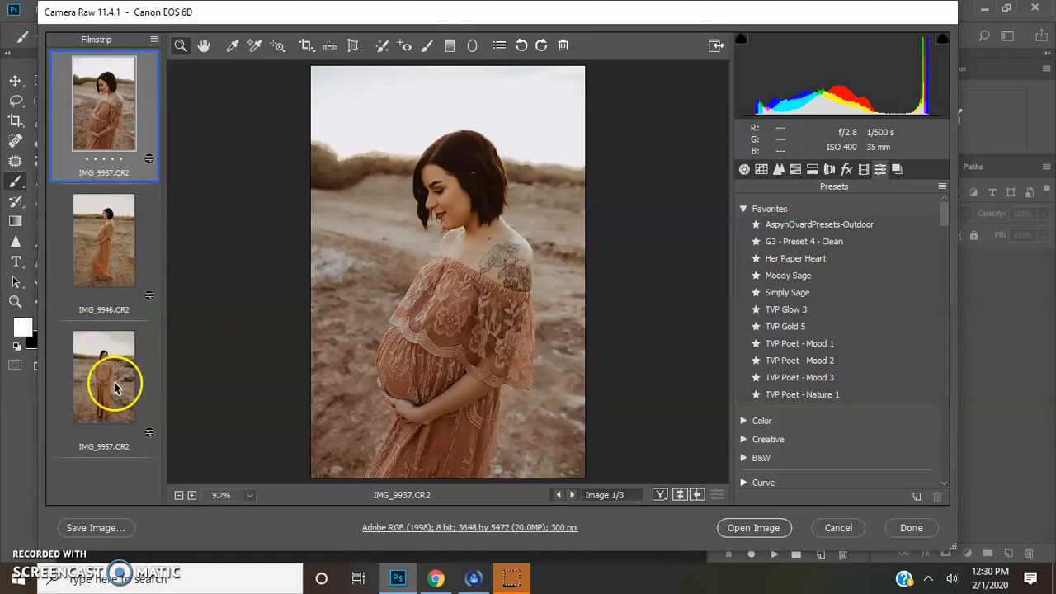
mouse_move(112, 355)
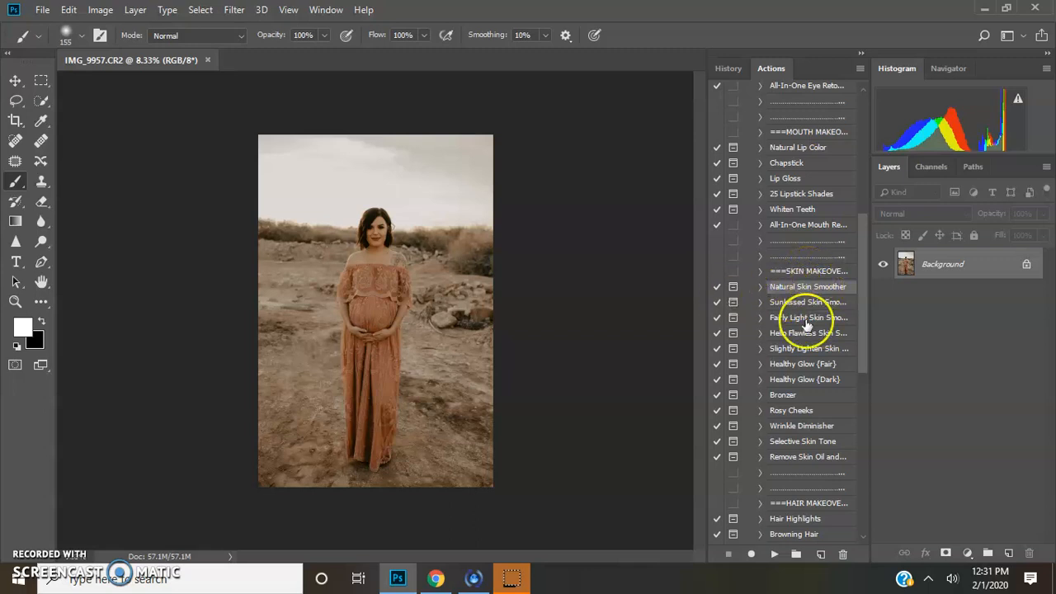
Play the Natural Skin Smoother action from the Actions panel
click(806, 287)
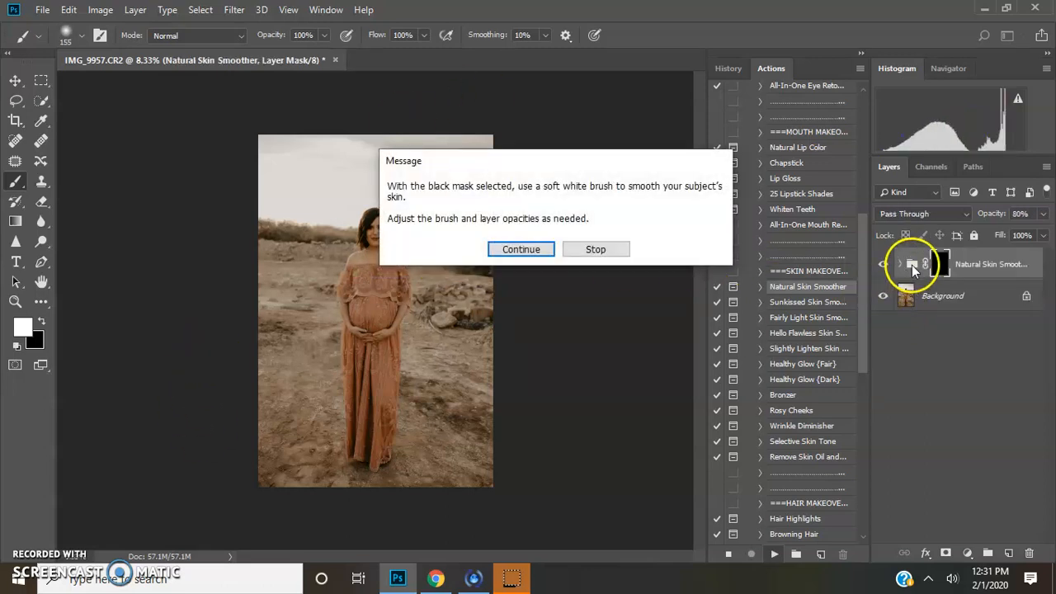
Continue past the instructions and brush white onto the mask over the woman's skin
click(521, 249)
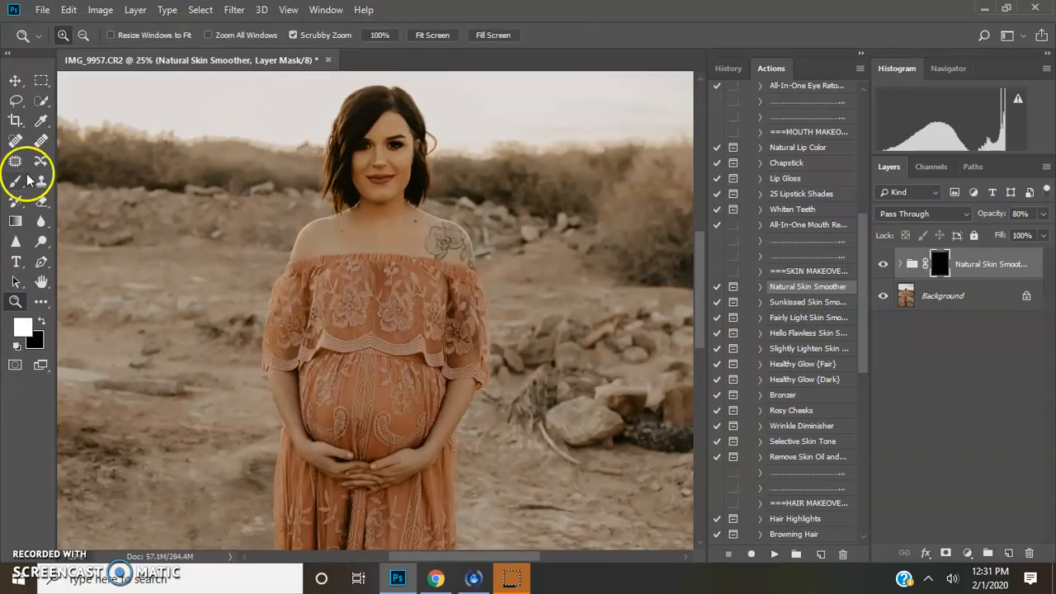
click(15, 180)
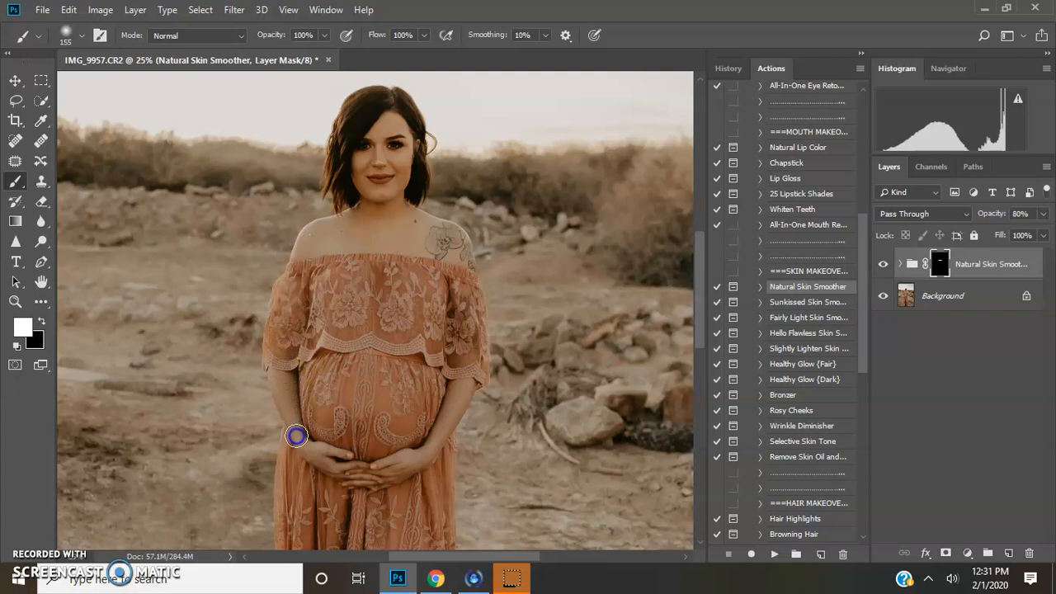
drag(297, 436, 439, 435)
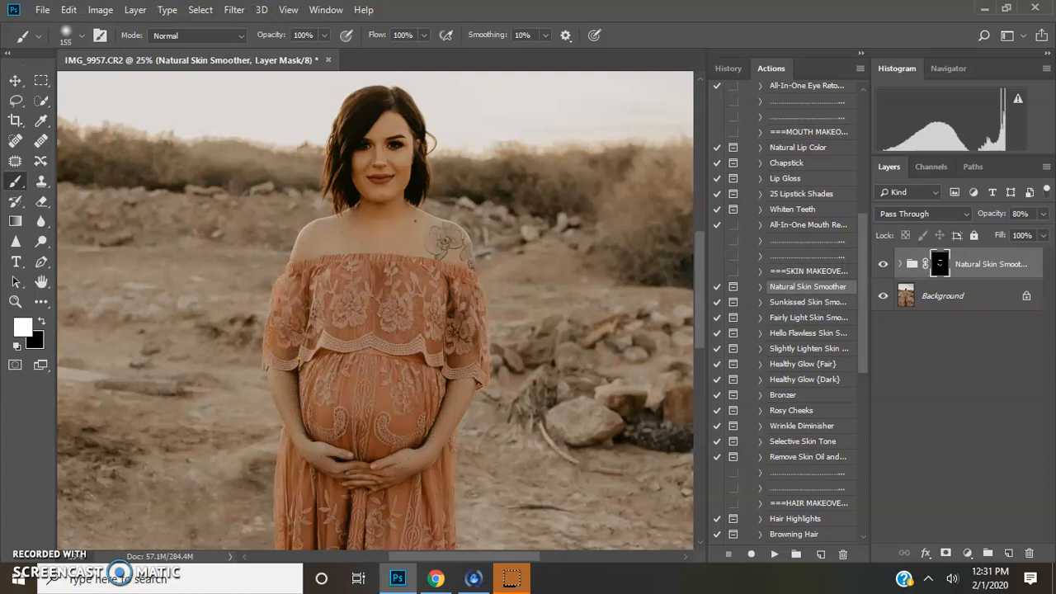
click(83, 35)
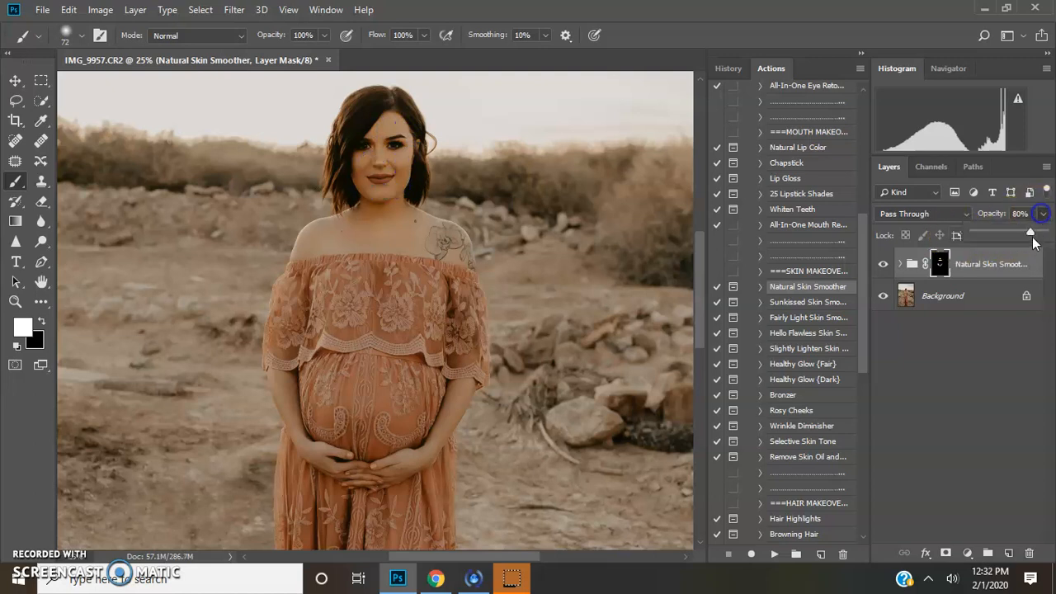
Lower the Natural Skin Smoother group's opacity to about 50%
drag(1033, 234, 1013, 233)
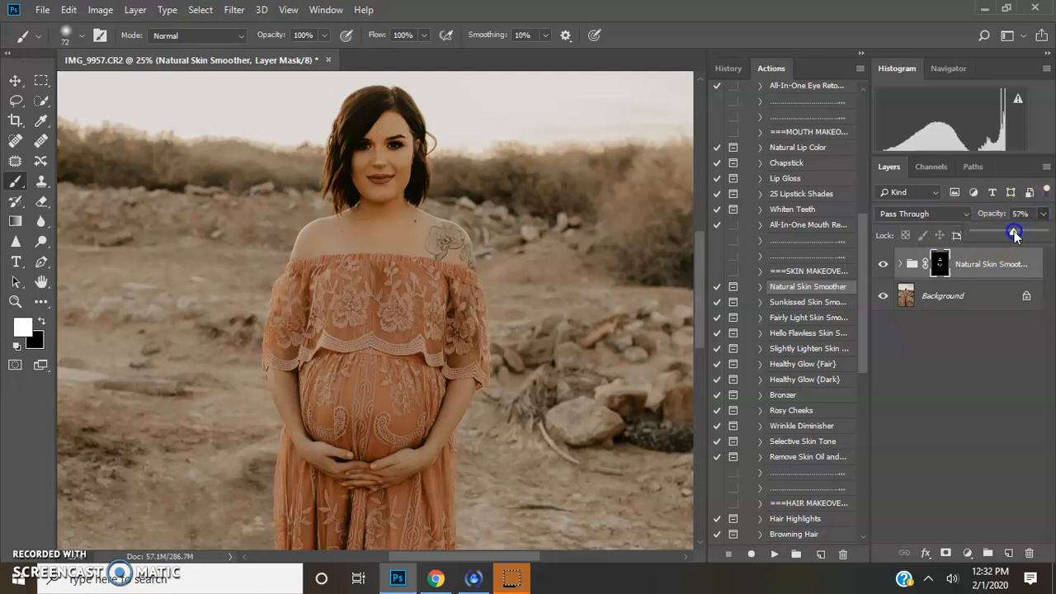
drag(1014, 234, 1010, 234)
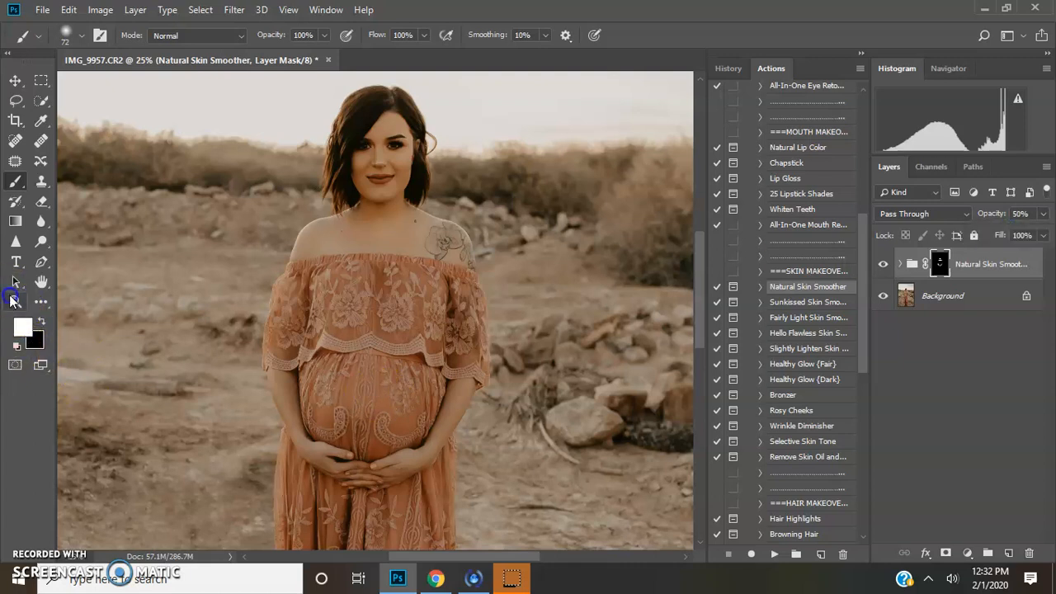
click(15, 300)
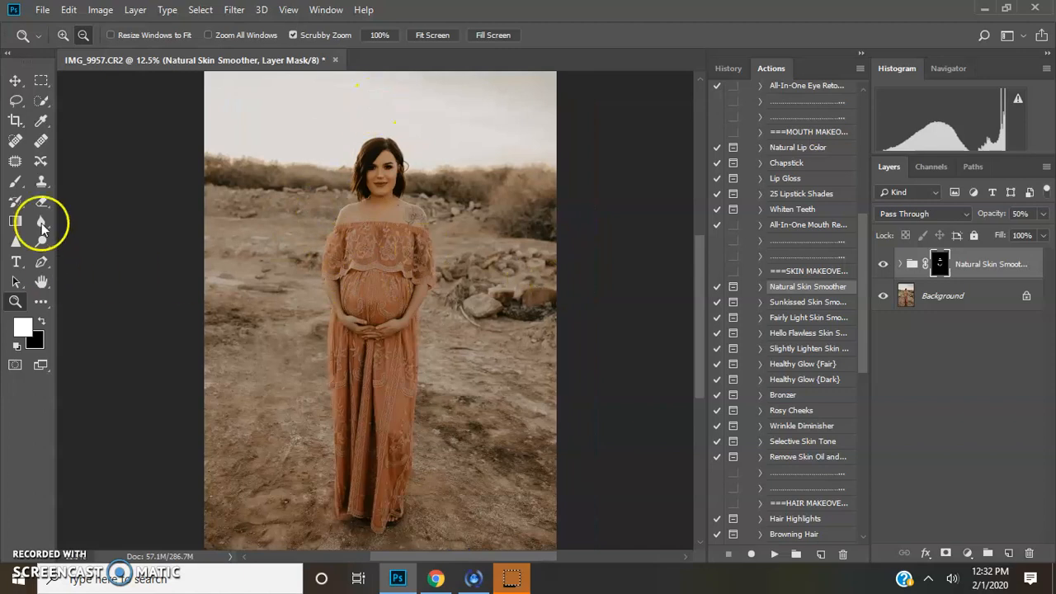
mouse_move(172, 386)
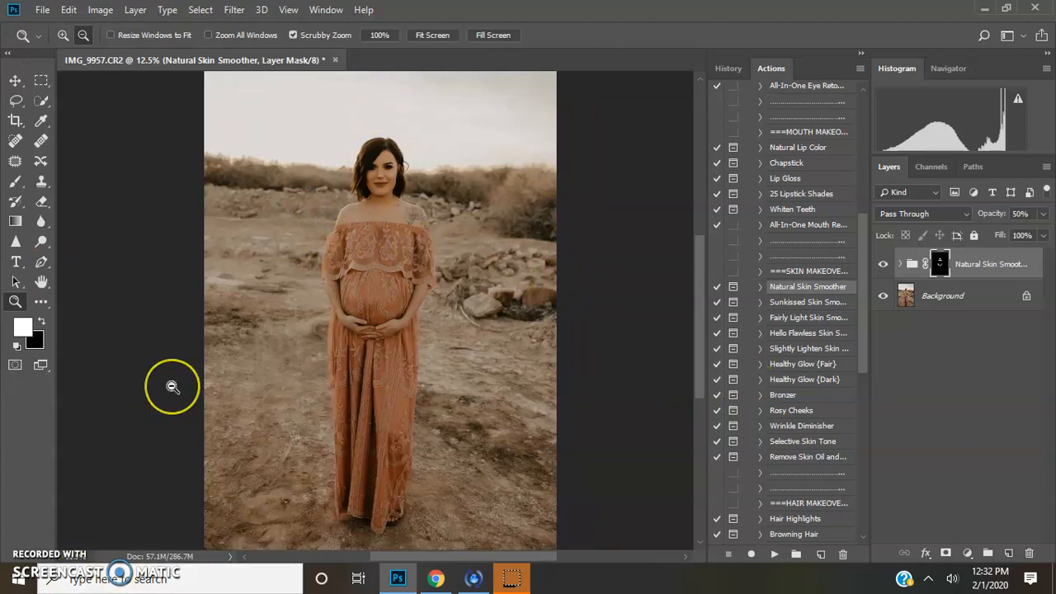